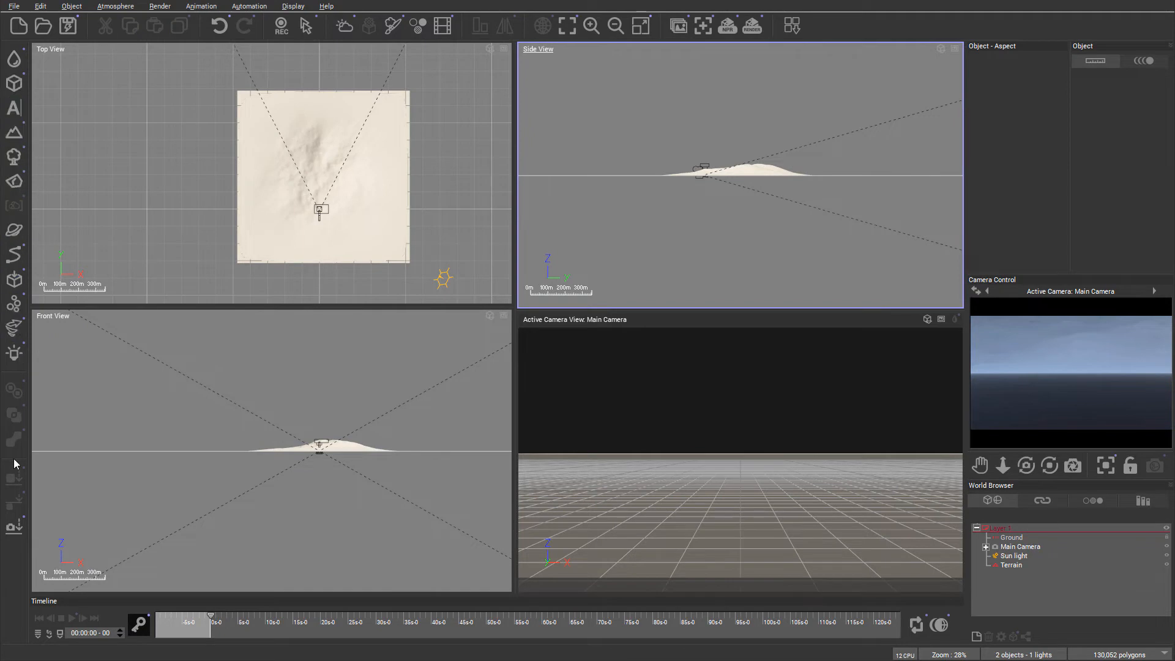
- Delete the Terrain object so only ground, main camera and sun light remain
click(1011, 565)
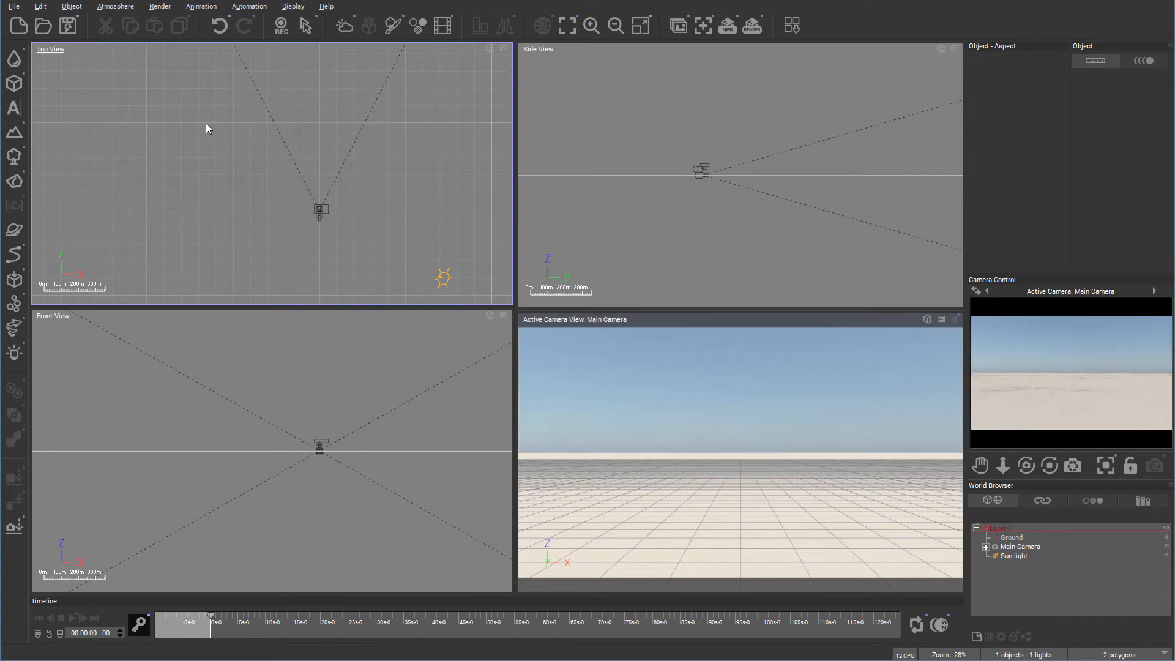
mouse_move(37, 67)
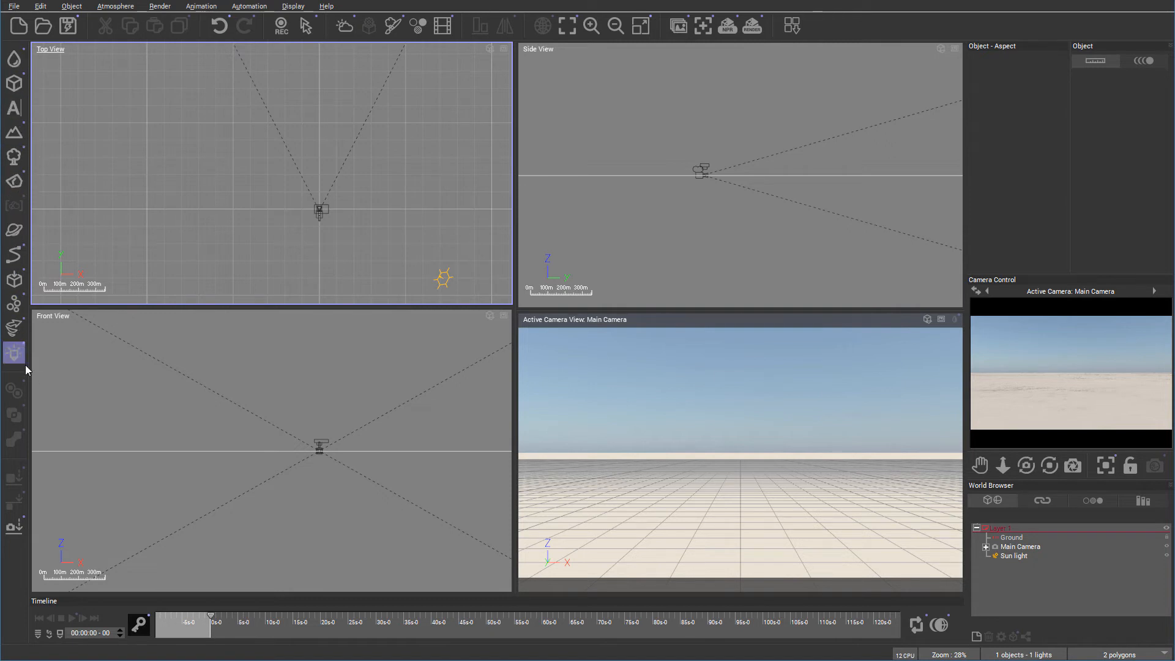
click(14, 59)
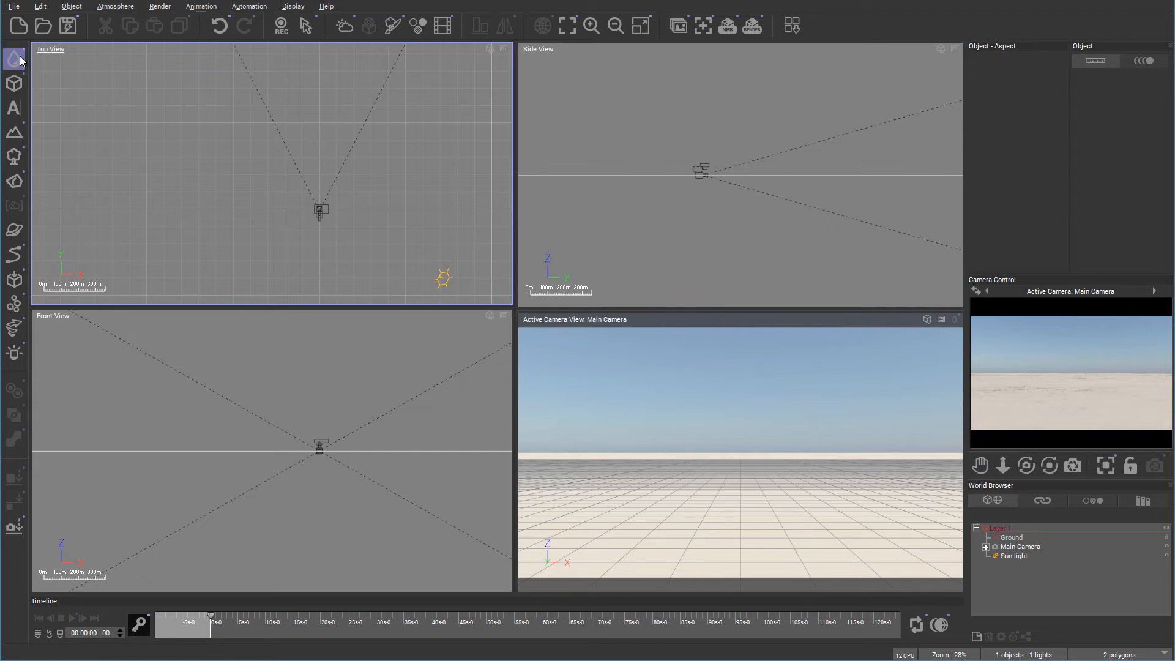
click(13, 59)
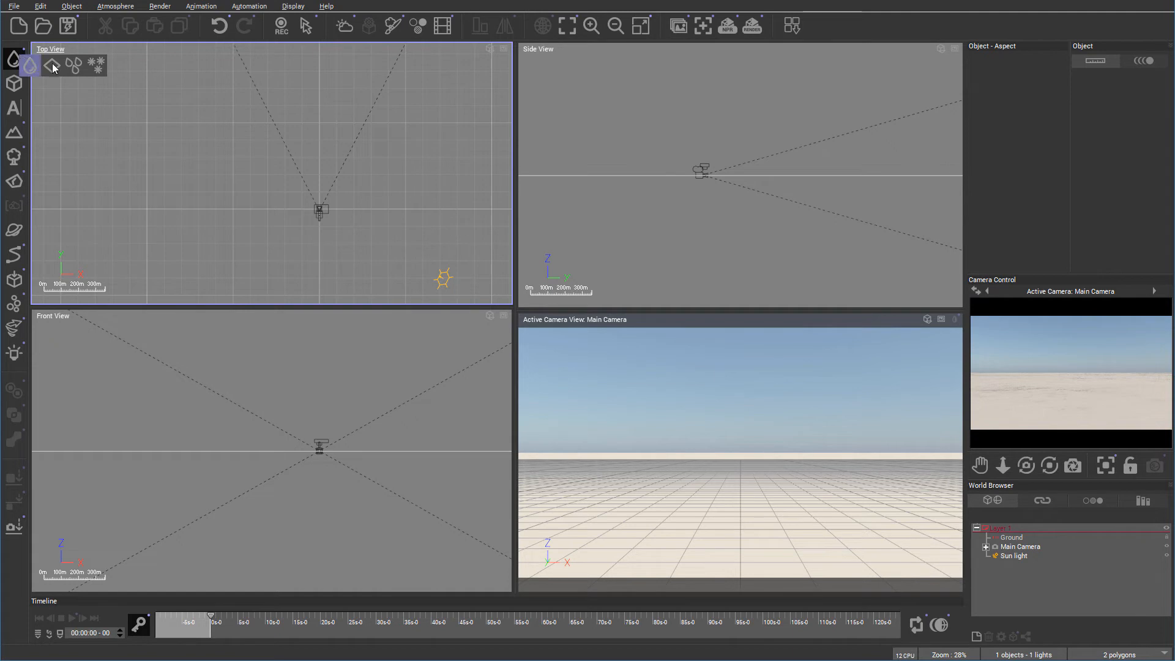
mouse_move(30, 65)
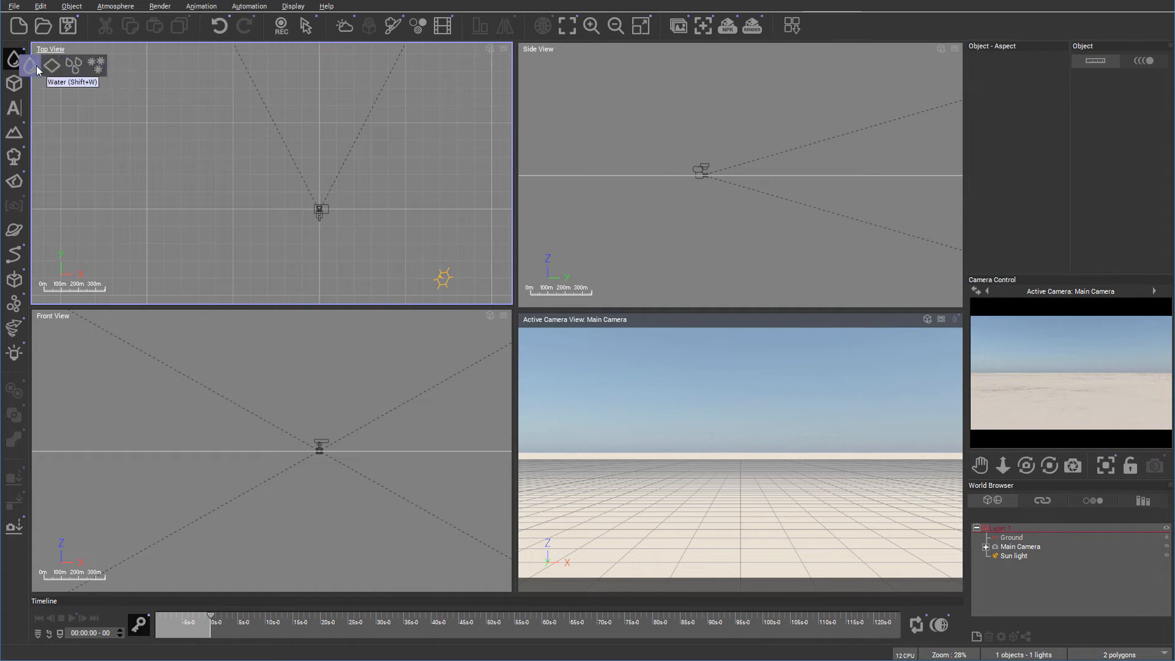
mouse_move(96, 66)
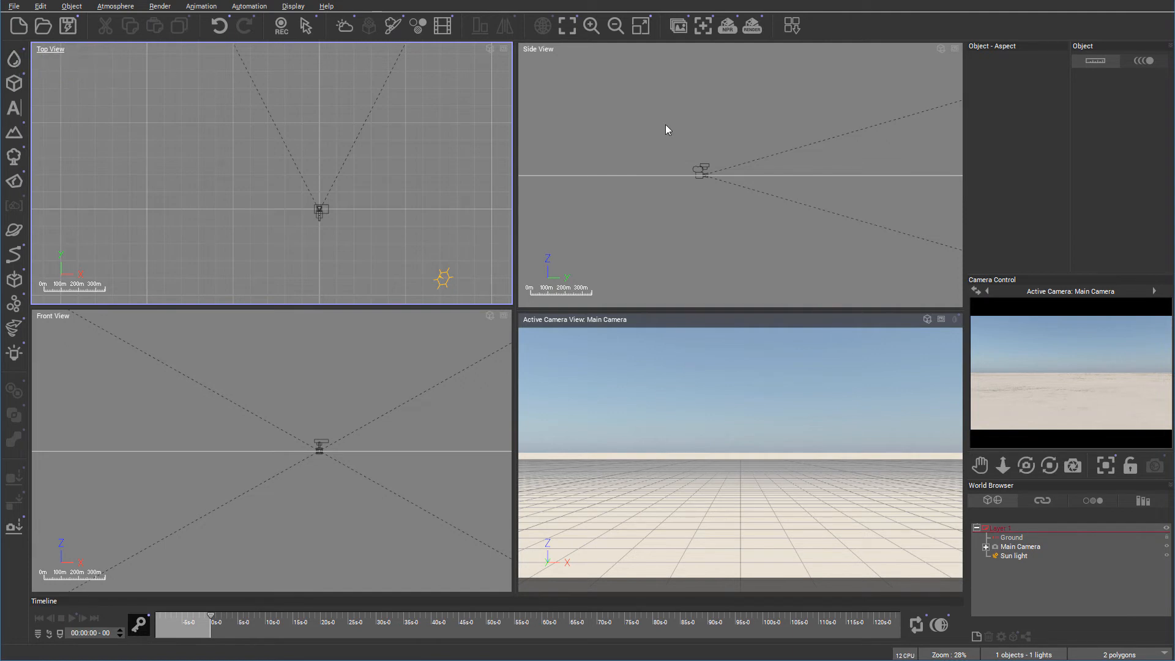
mouse_move(242, 69)
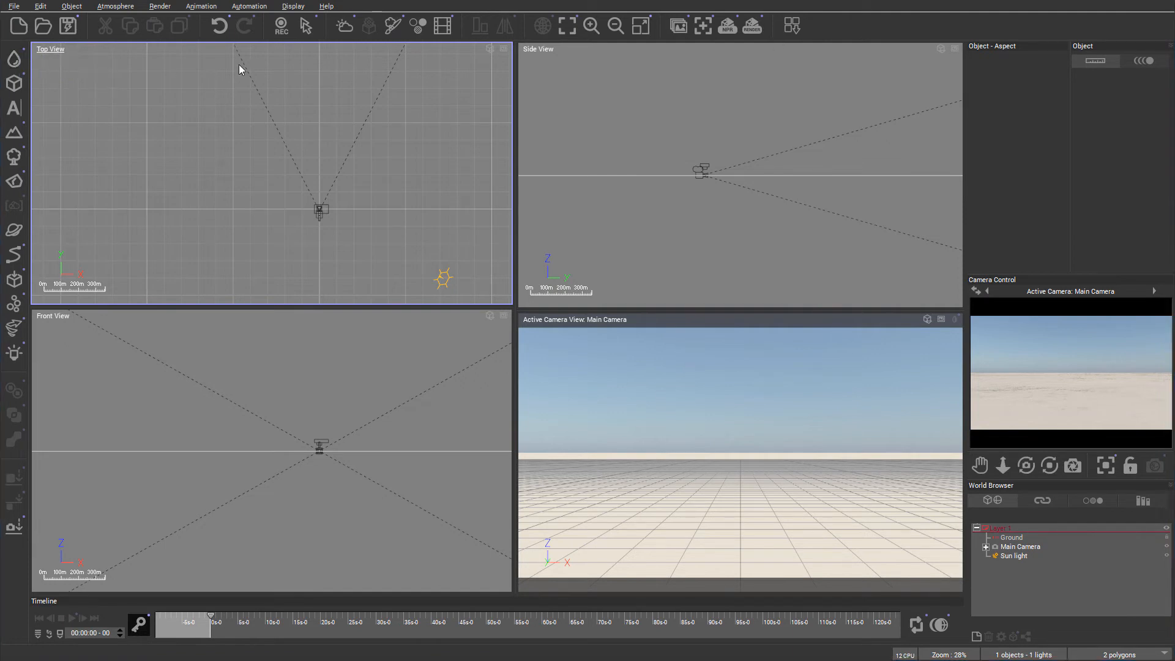
- Browse the primitives flyout and add a Cylinder primitive to the scene
click(13, 83)
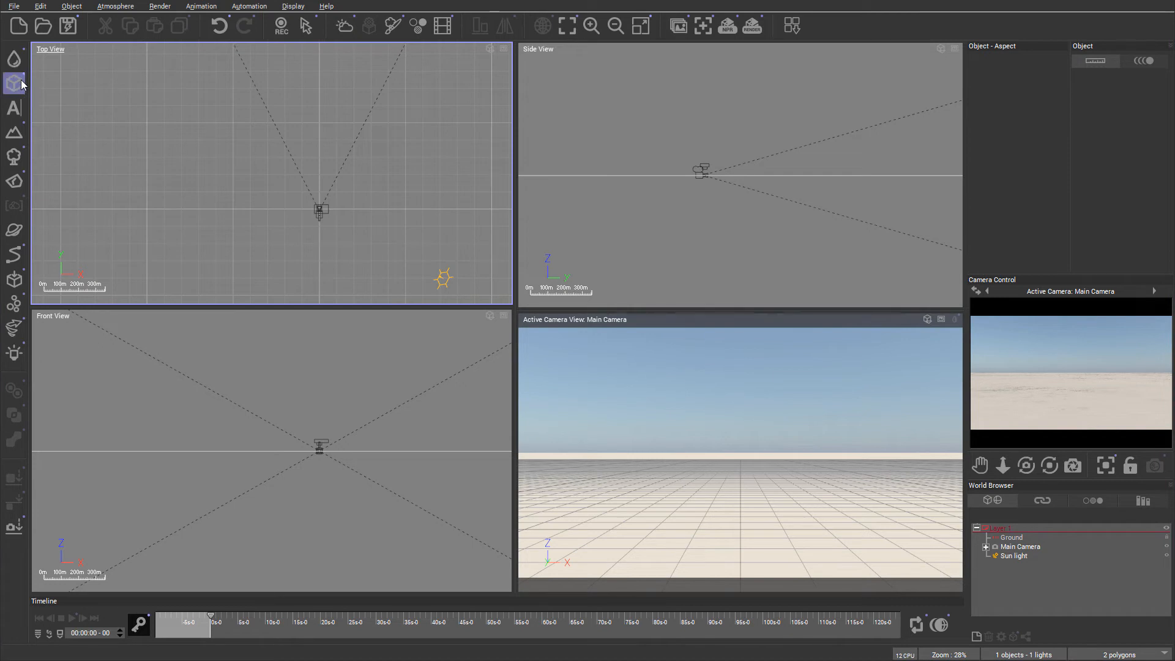
click(14, 82)
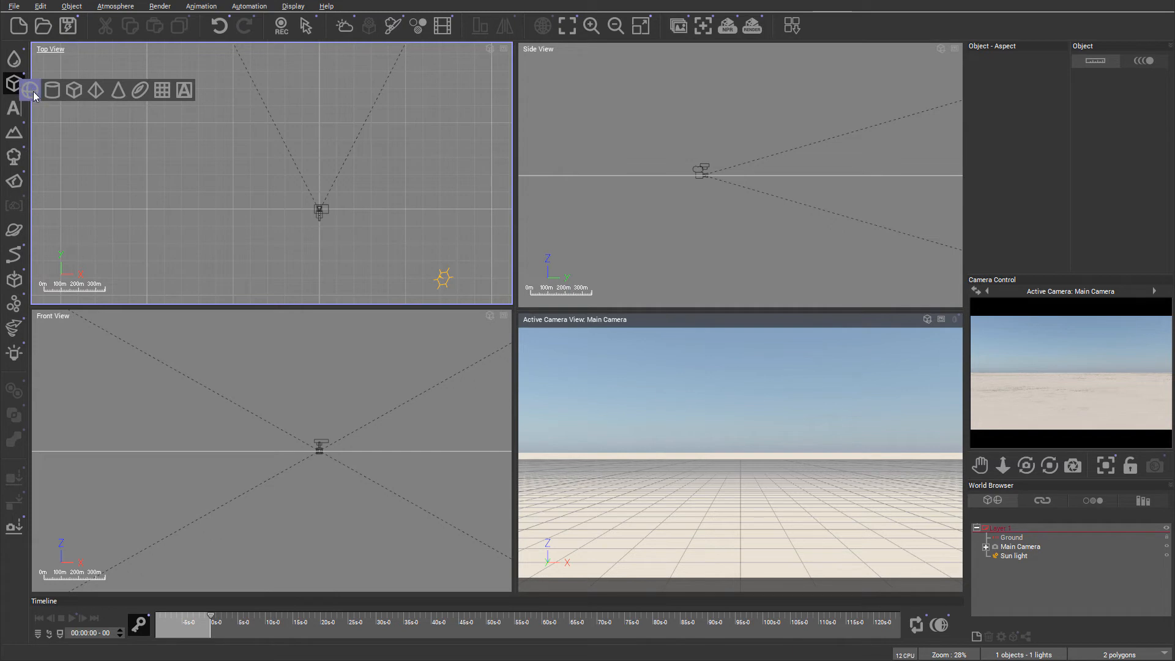
click(73, 90)
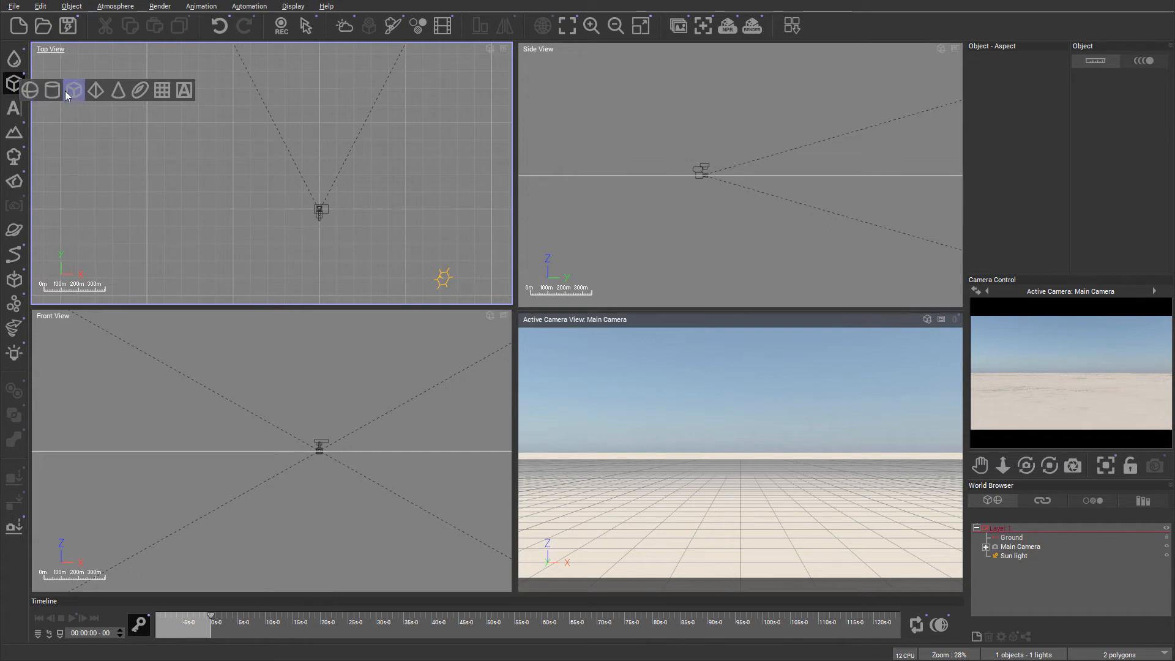
click(183, 90)
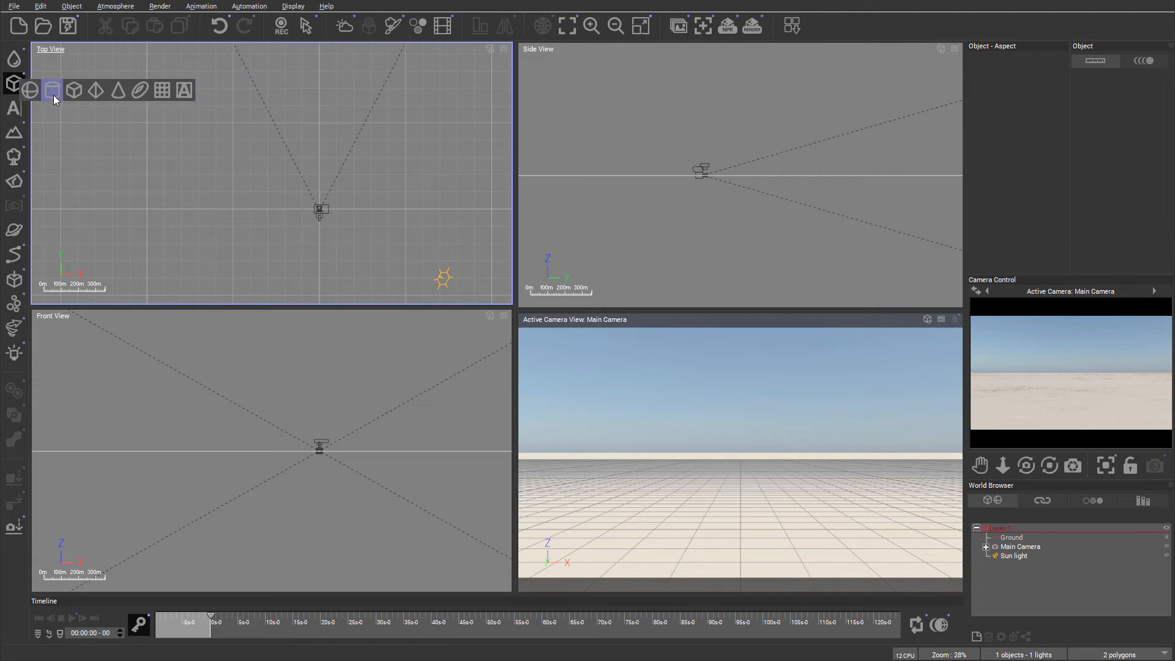
click(53, 90)
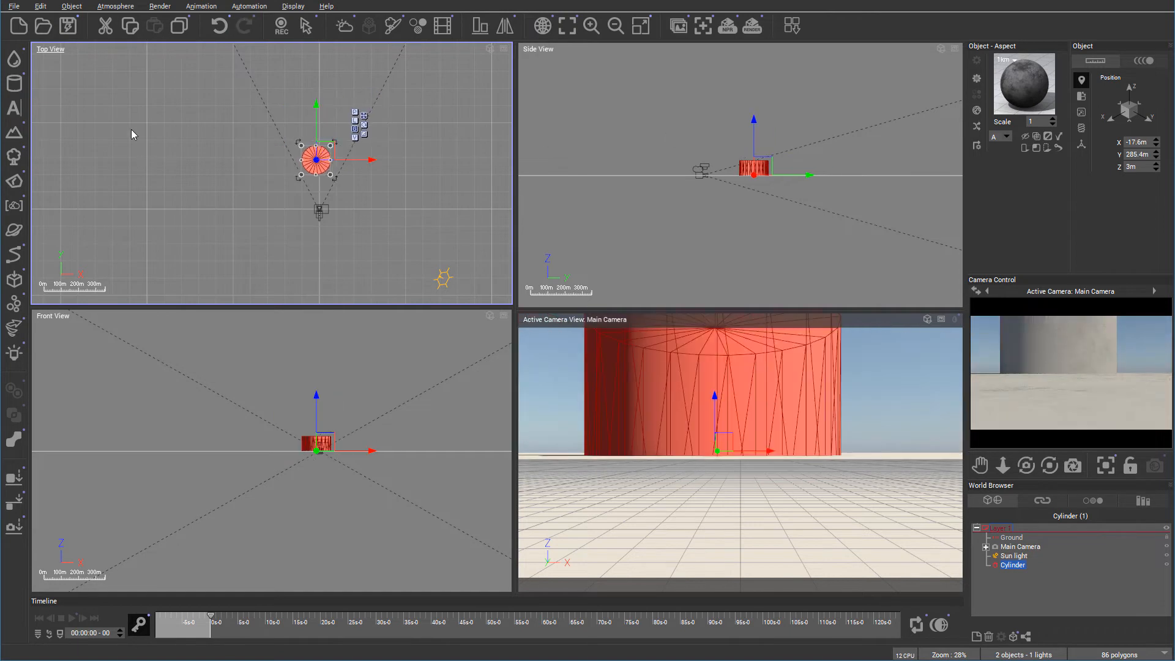
mouse_move(24, 111)
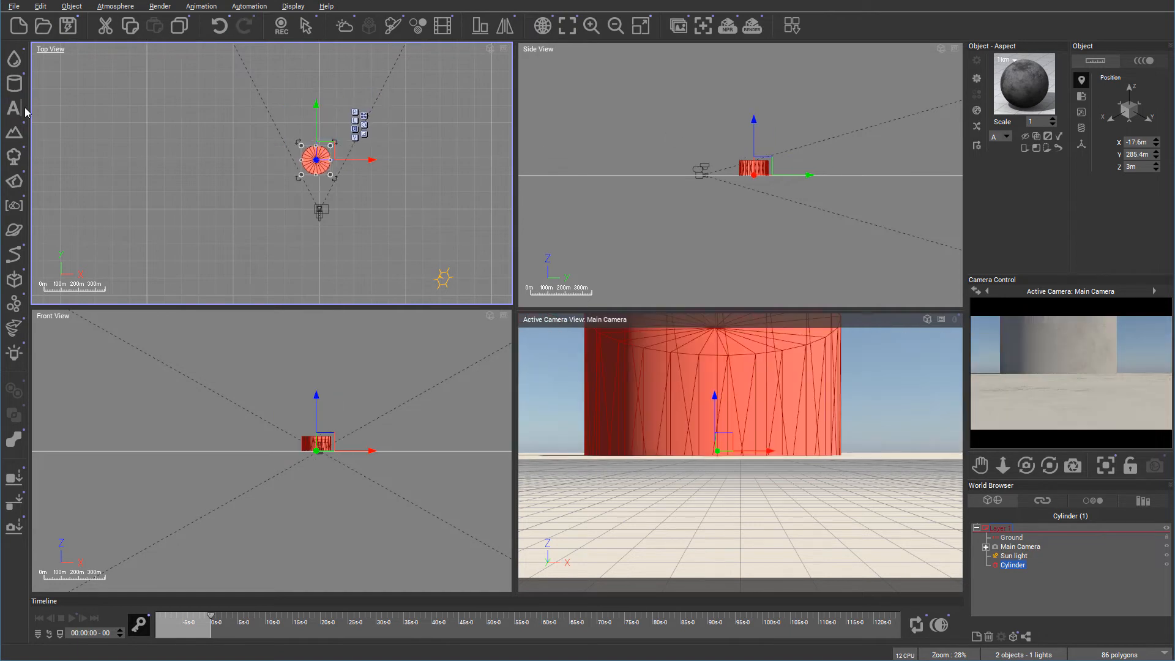
mouse_move(14, 107)
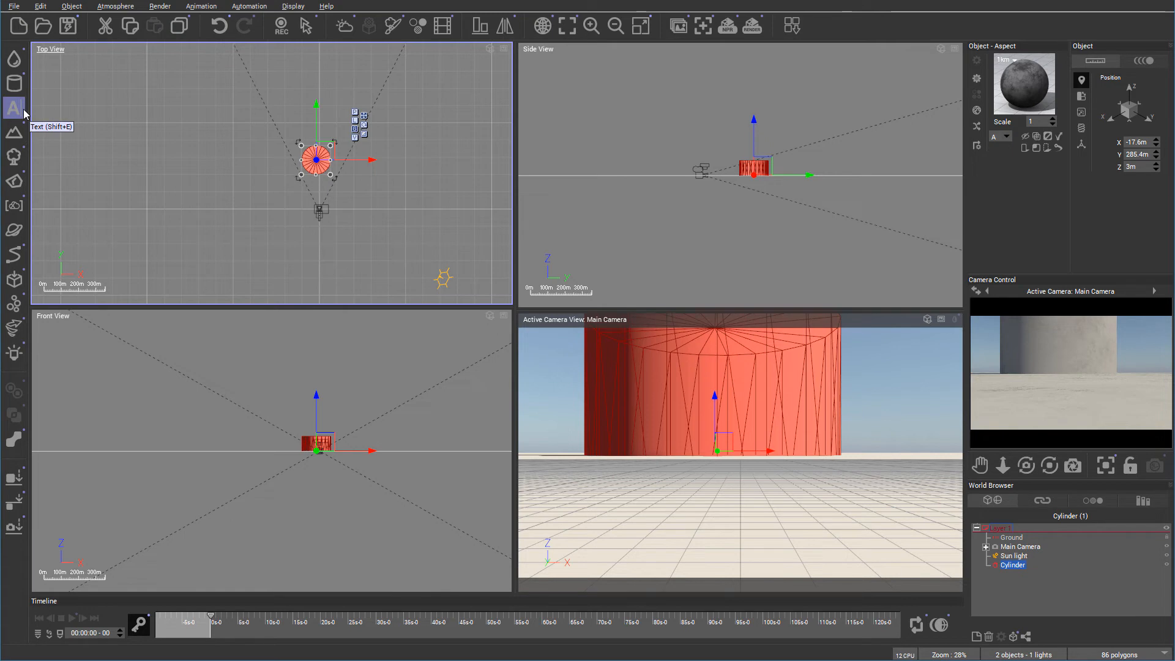
mouse_move(19, 109)
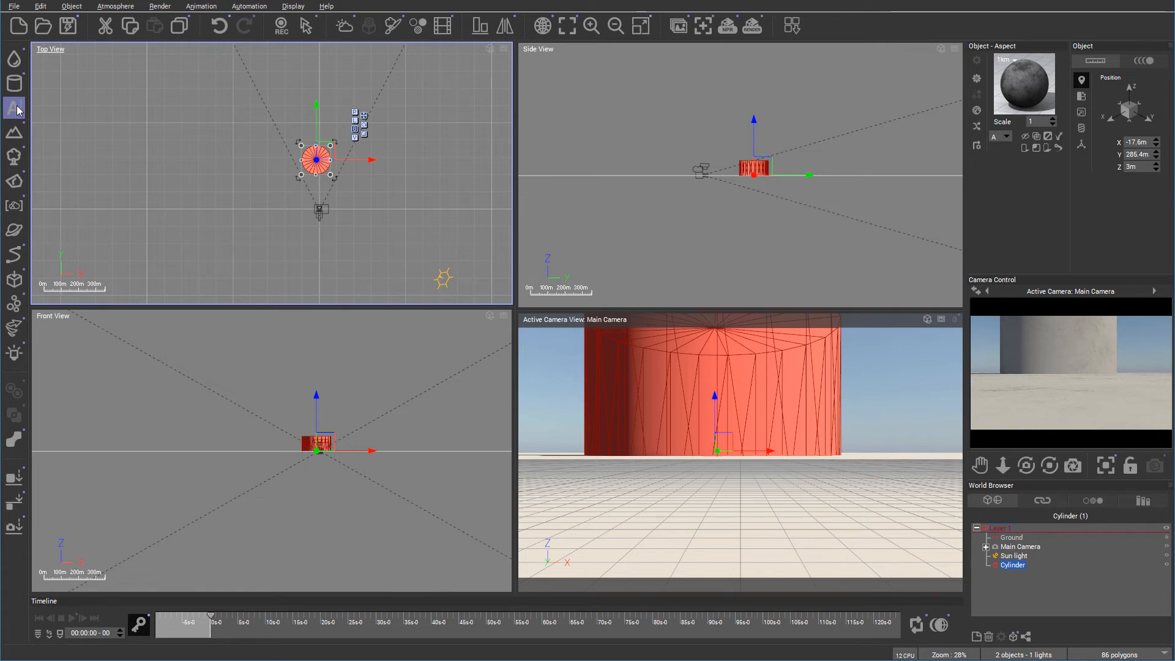
- Create a 3D text object keeping the default 'VUE' text, then show terrain types
click(14, 107)
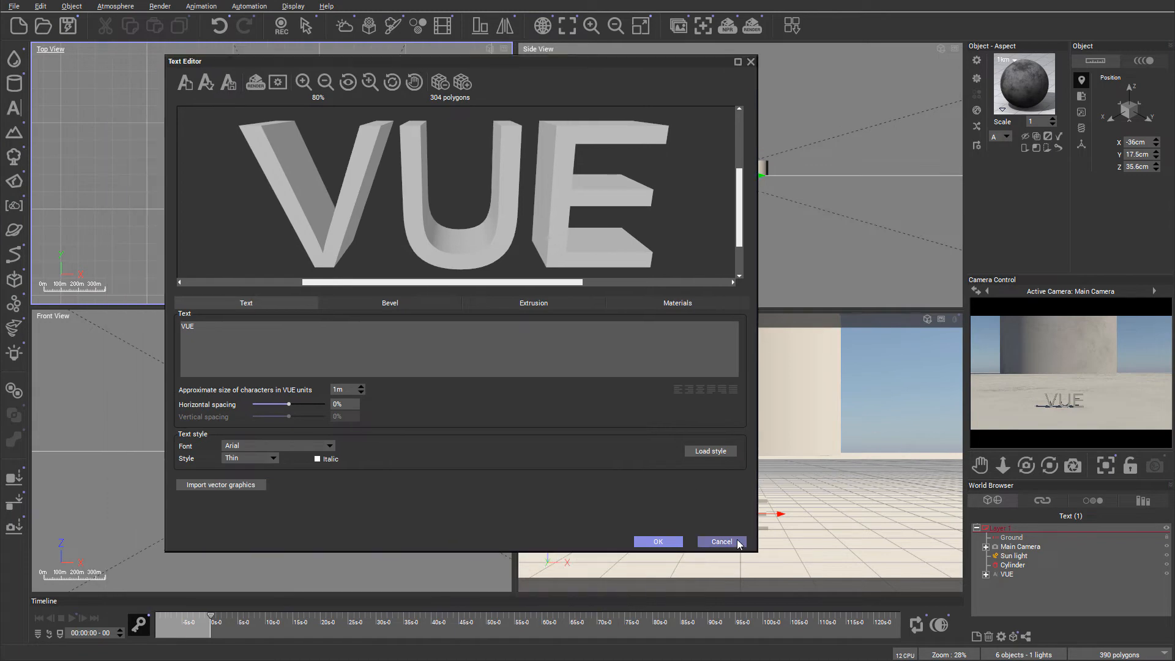
click(720, 541)
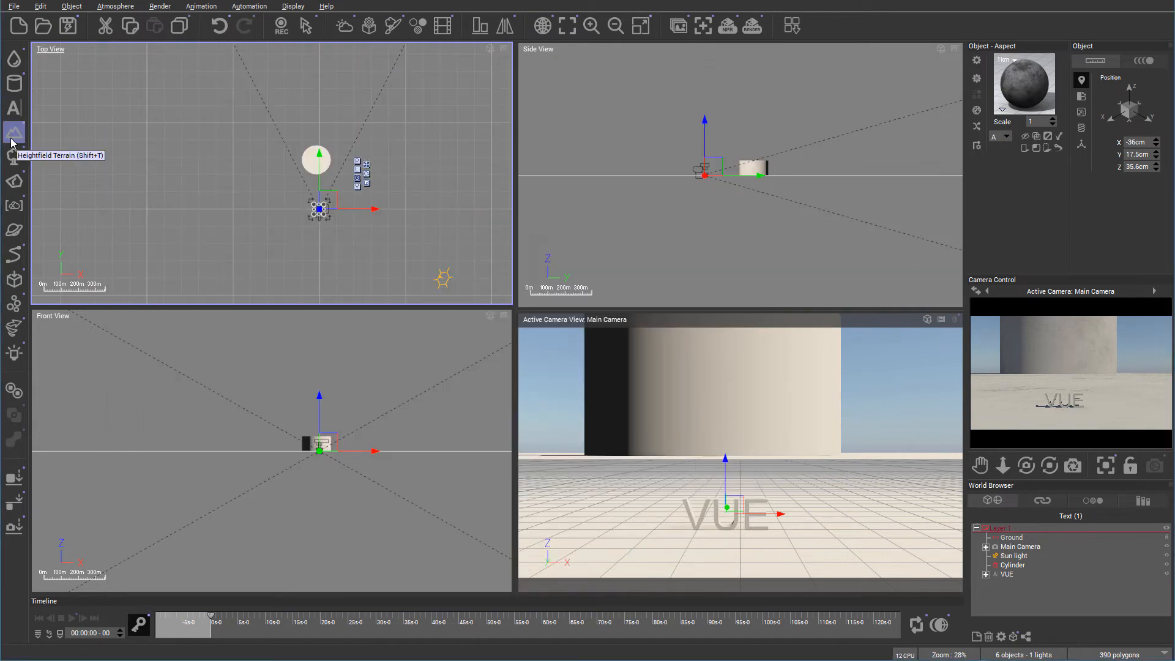
click(13, 133)
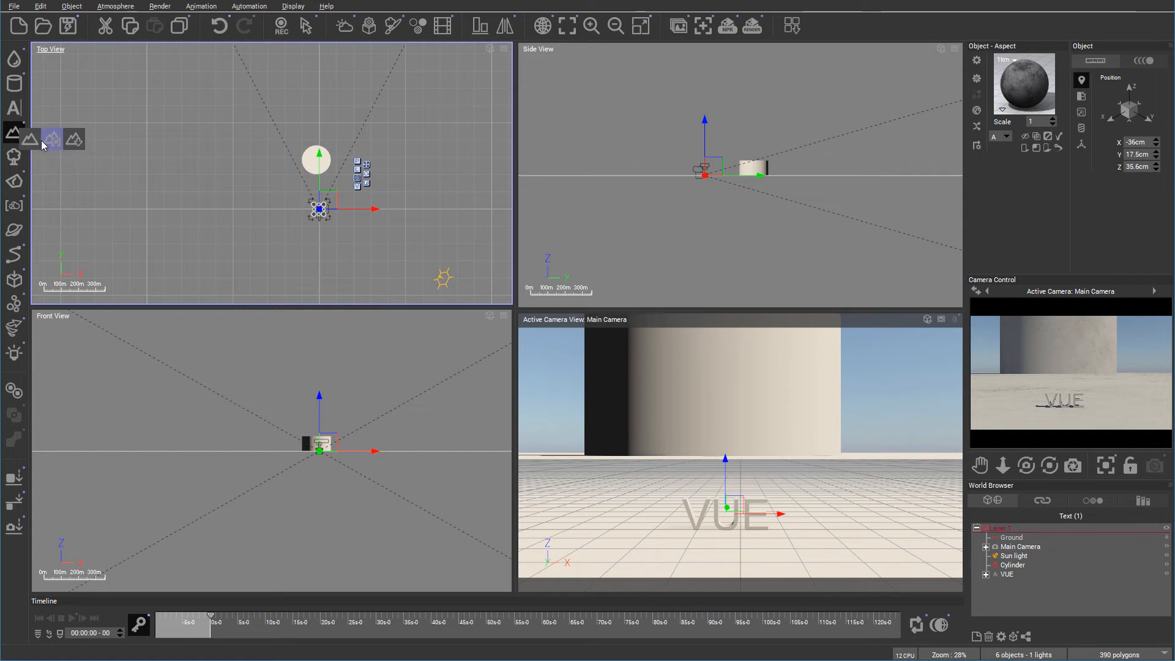
mouse_move(53, 140)
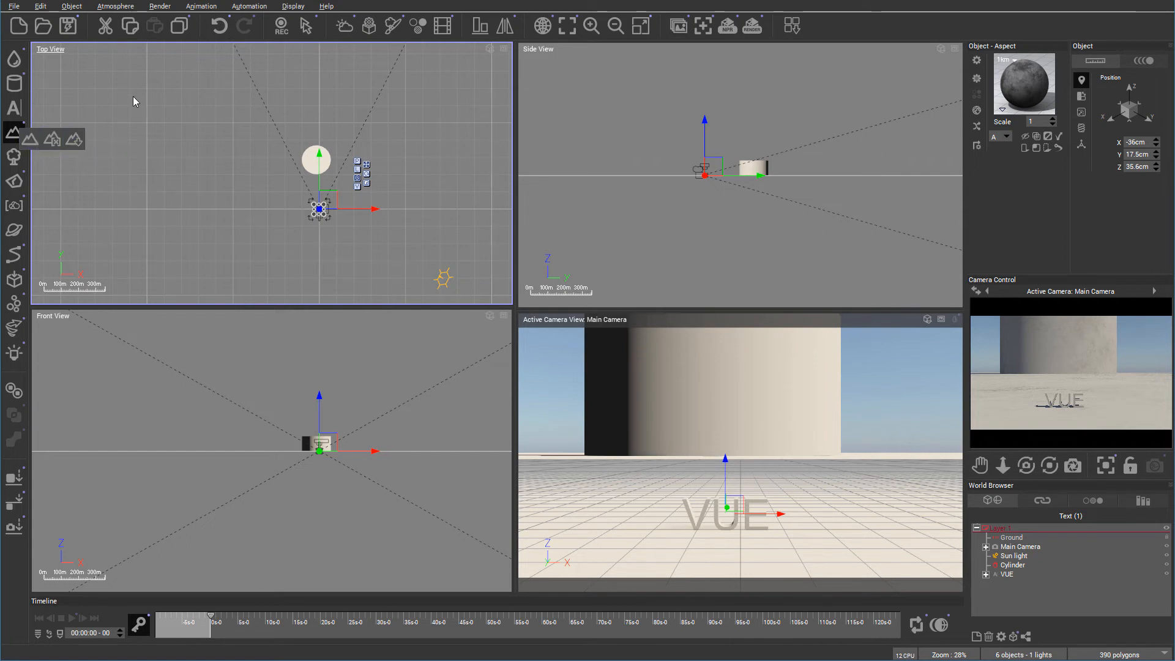
mouse_move(26, 161)
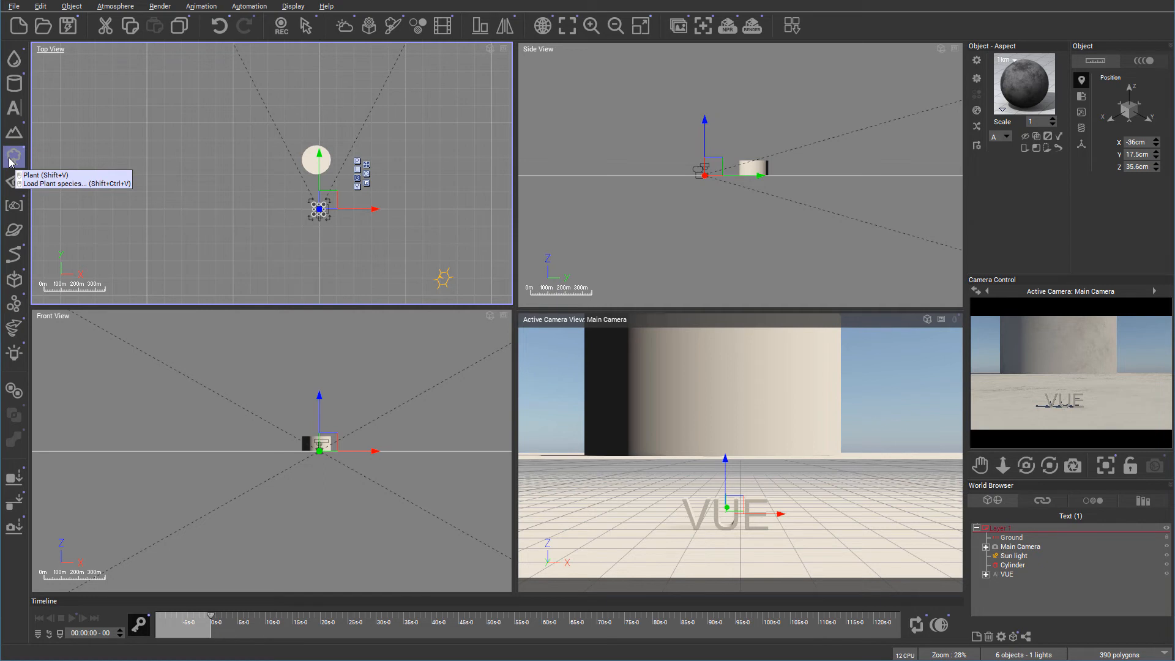
mouse_move(11, 159)
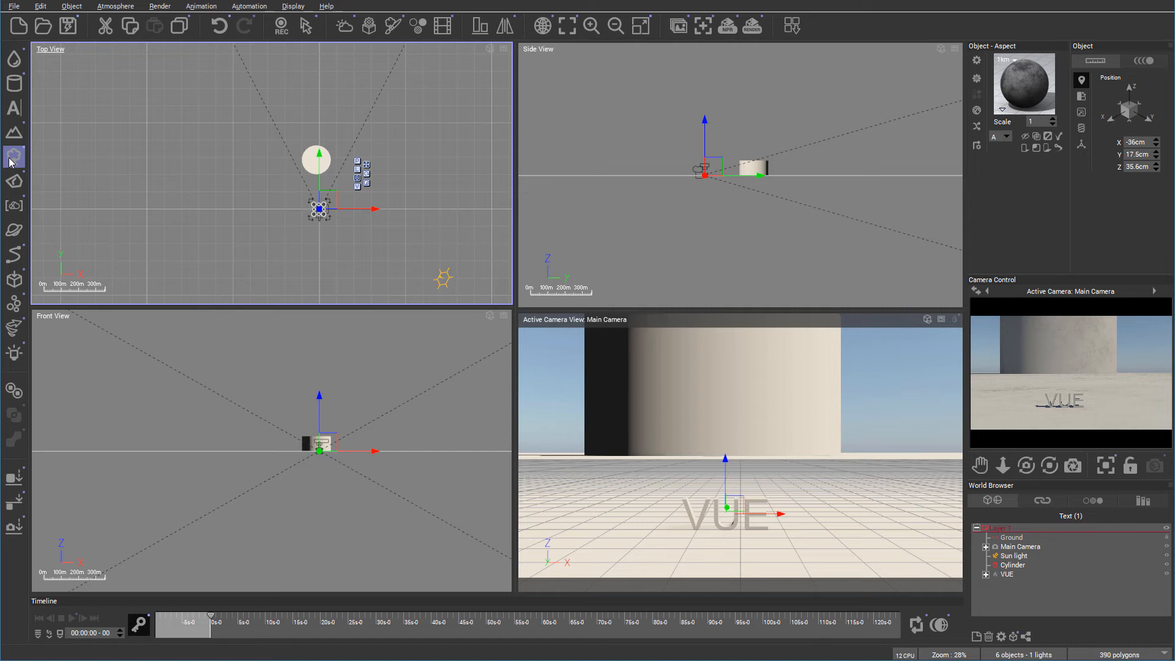
- Start a new empty scene, clearing away the cylinder and 'VUE' text
click(317, 159)
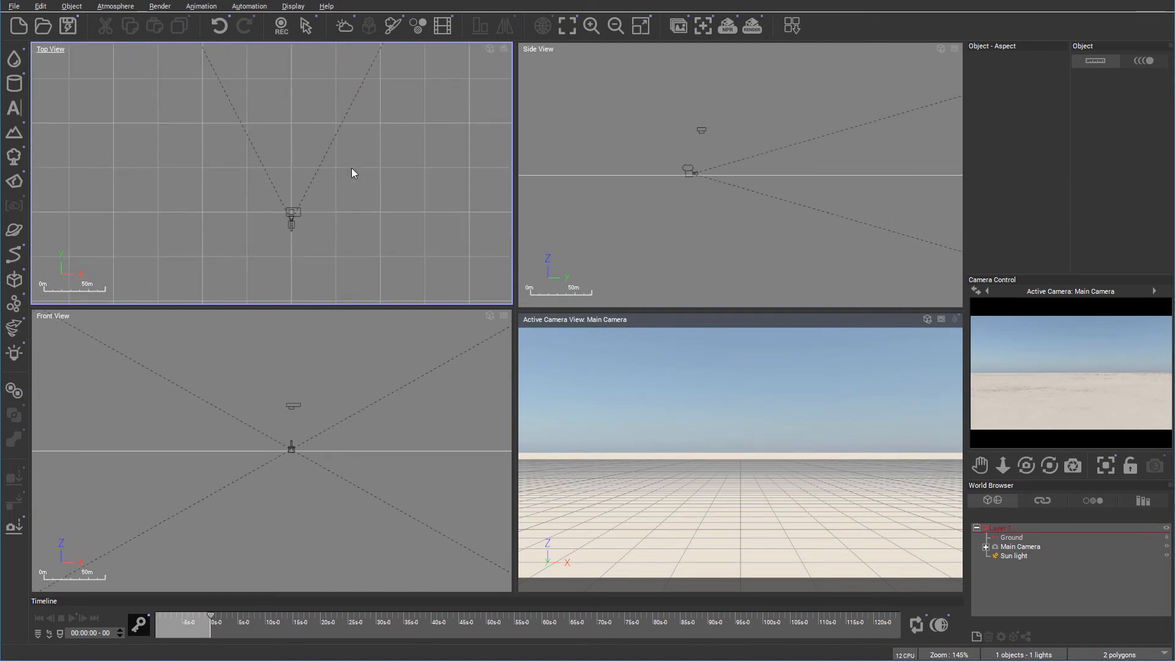
- Add two Springtime White Birch trees, then select and delete both
click(13, 155)
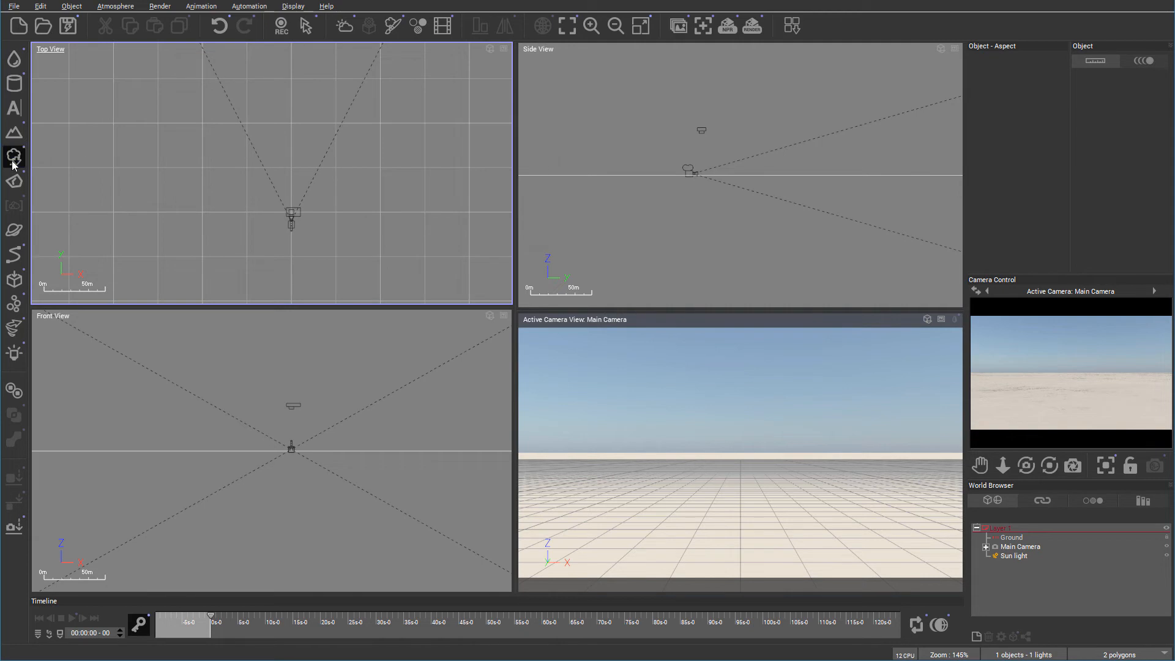
click(13, 158)
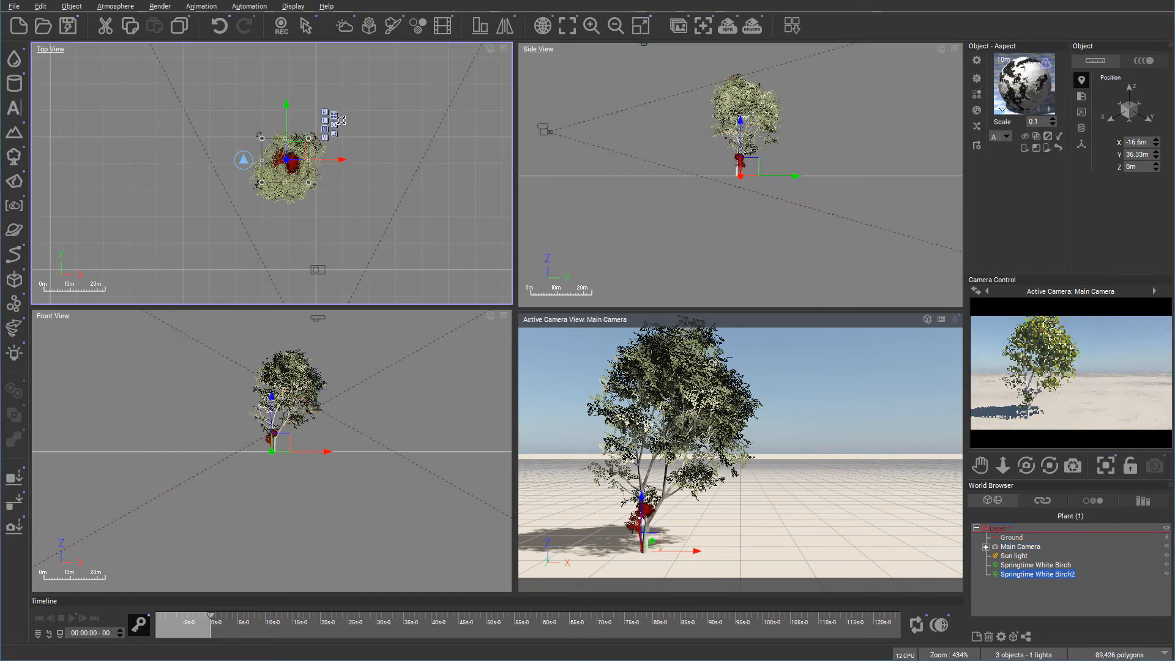
drag(289, 160, 349, 157)
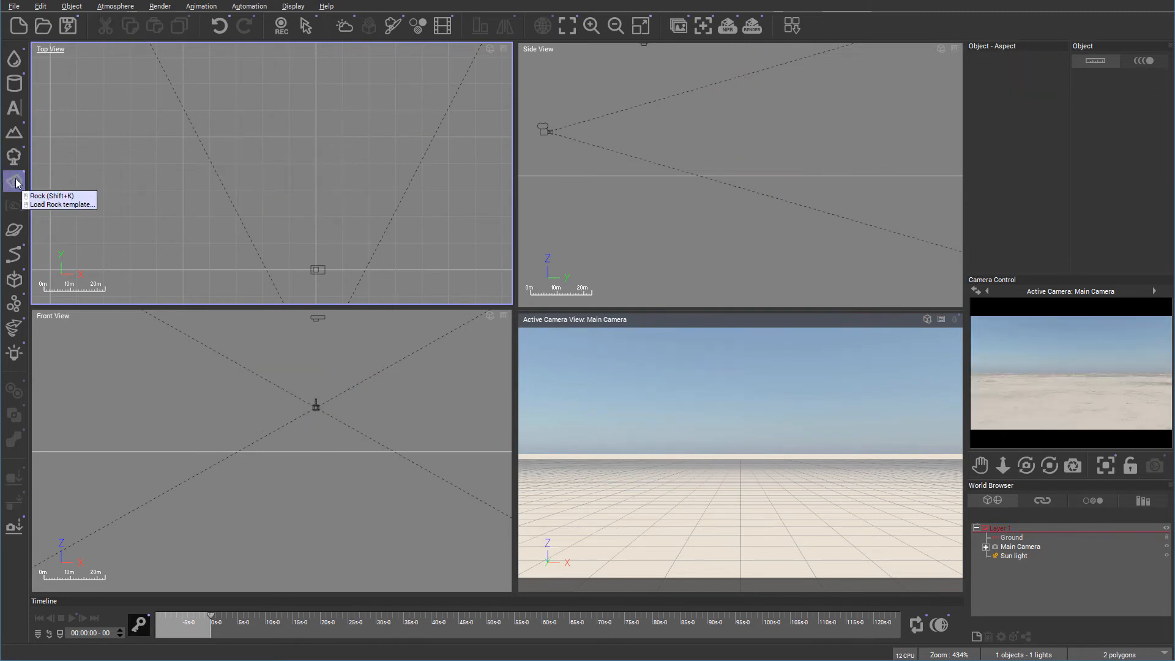
click(14, 181)
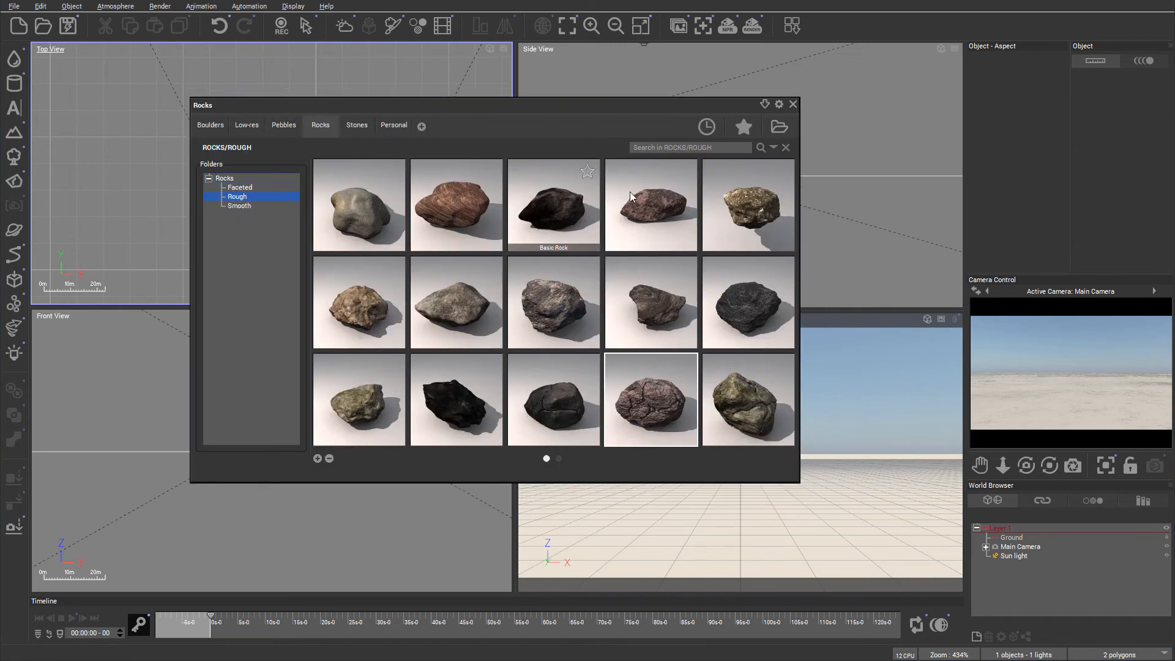
click(240, 186)
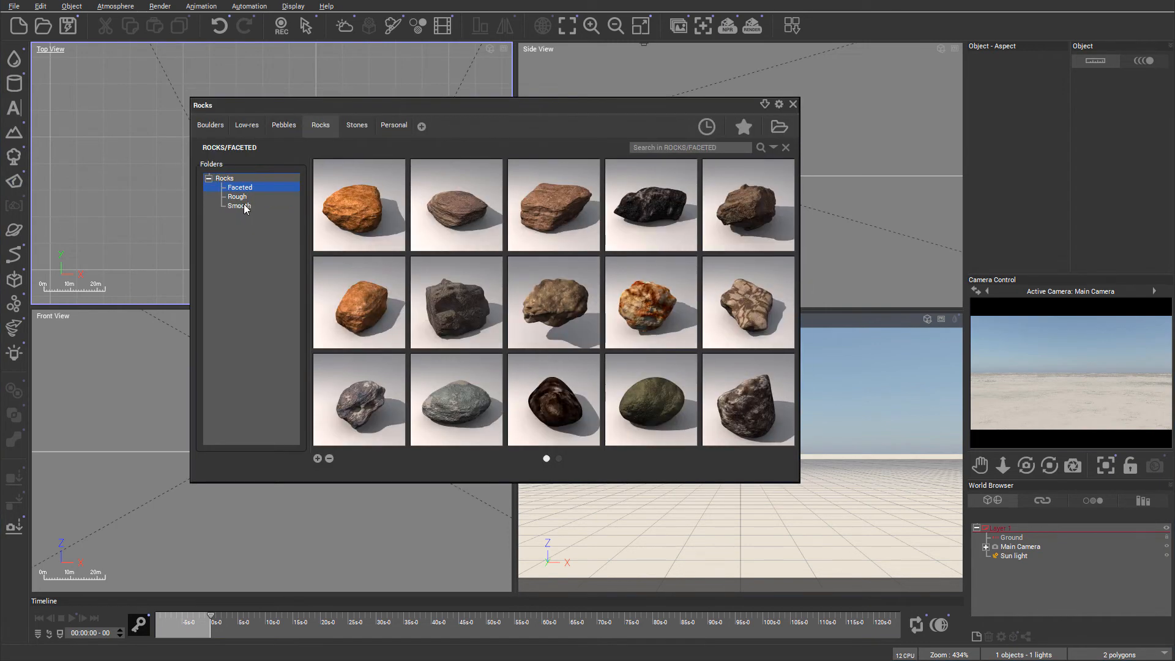
click(238, 205)
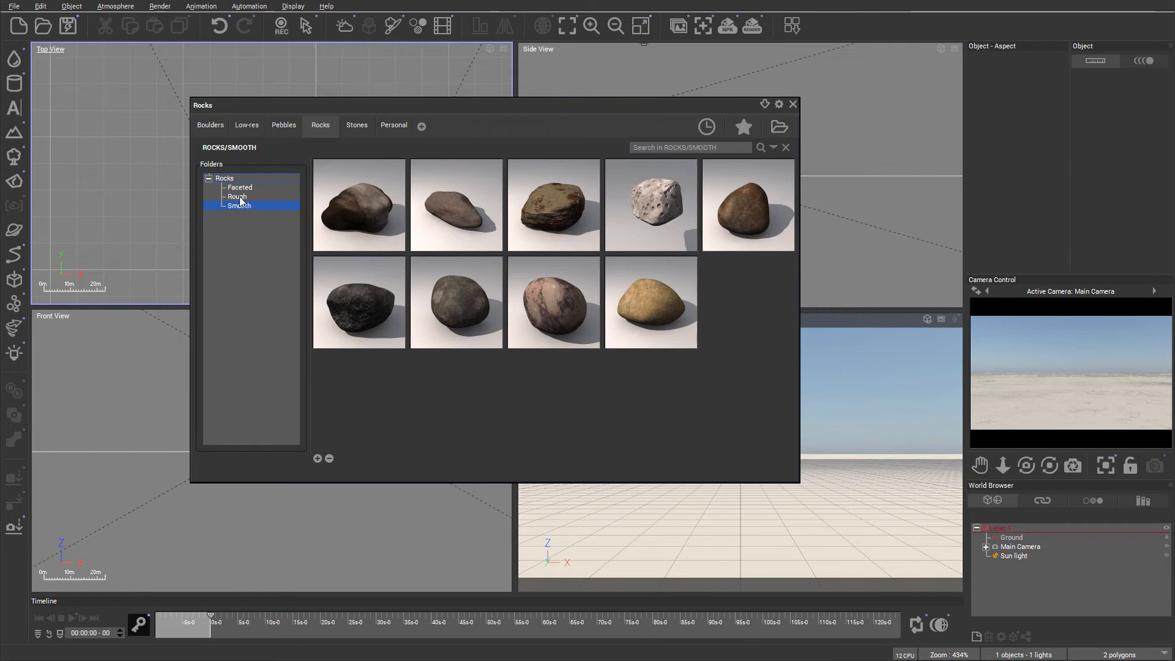
click(237, 196)
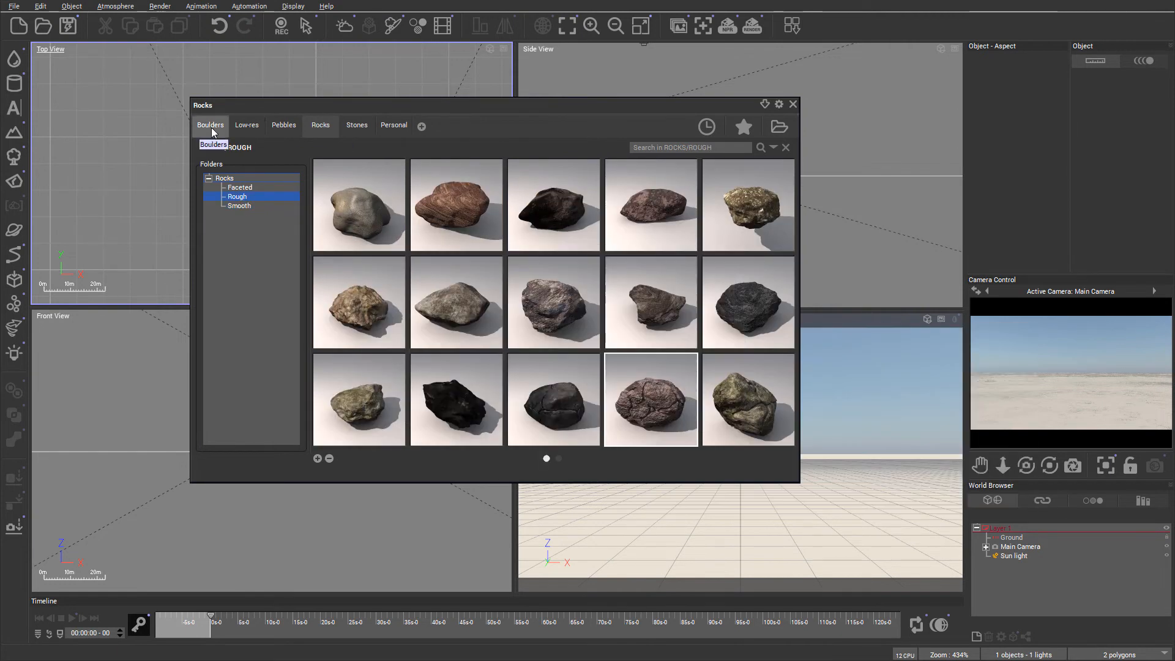
click(283, 124)
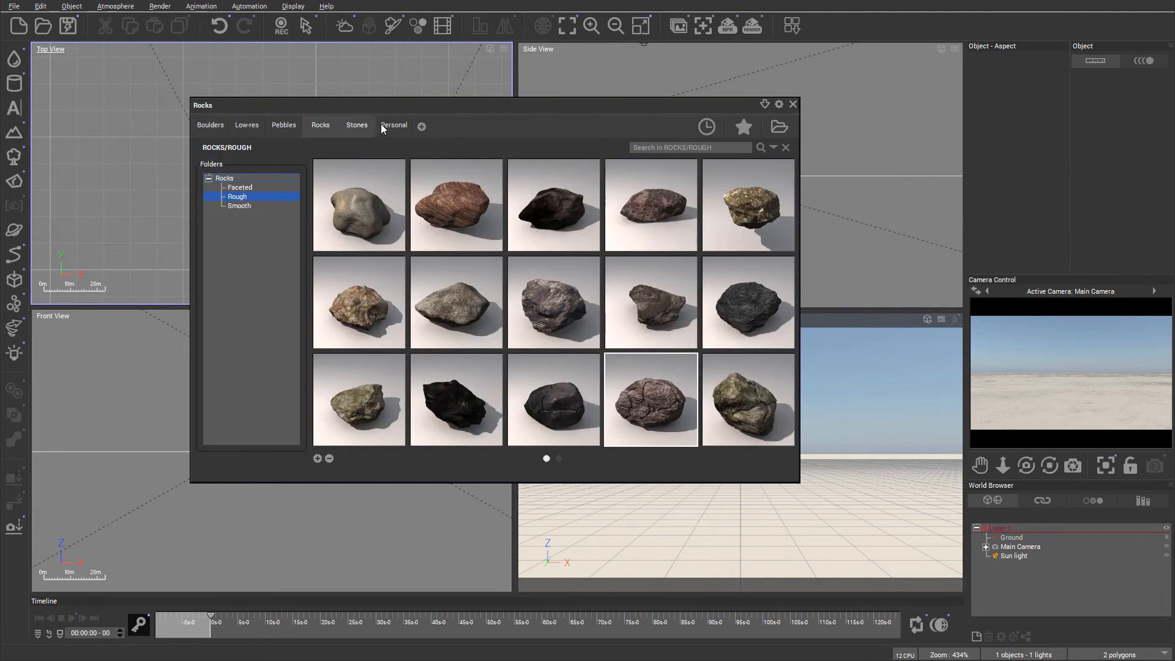
click(792, 104)
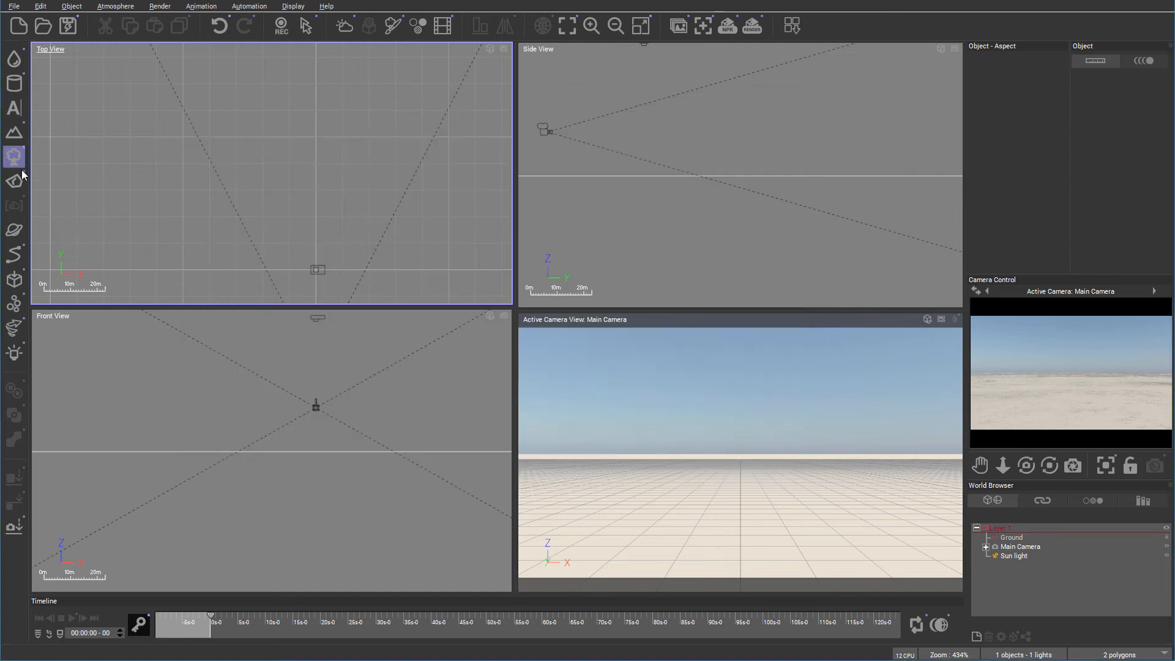
mouse_move(14, 206)
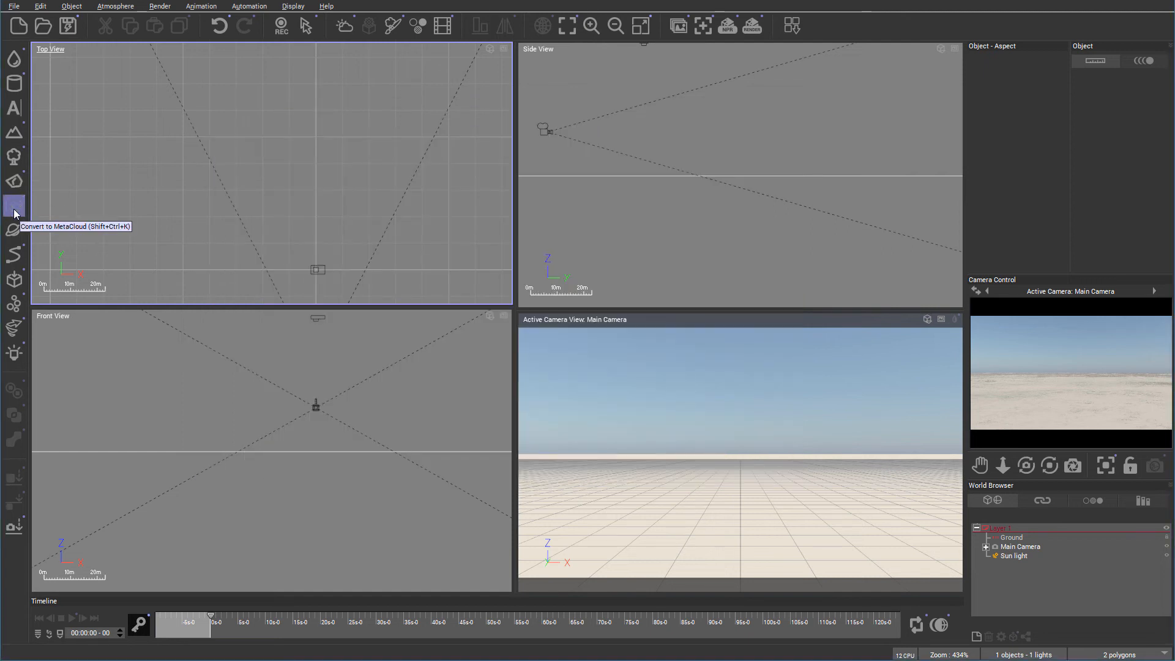
- Show the cloud layer and MetaCloud creation options from the Cloud tool
click(14, 205)
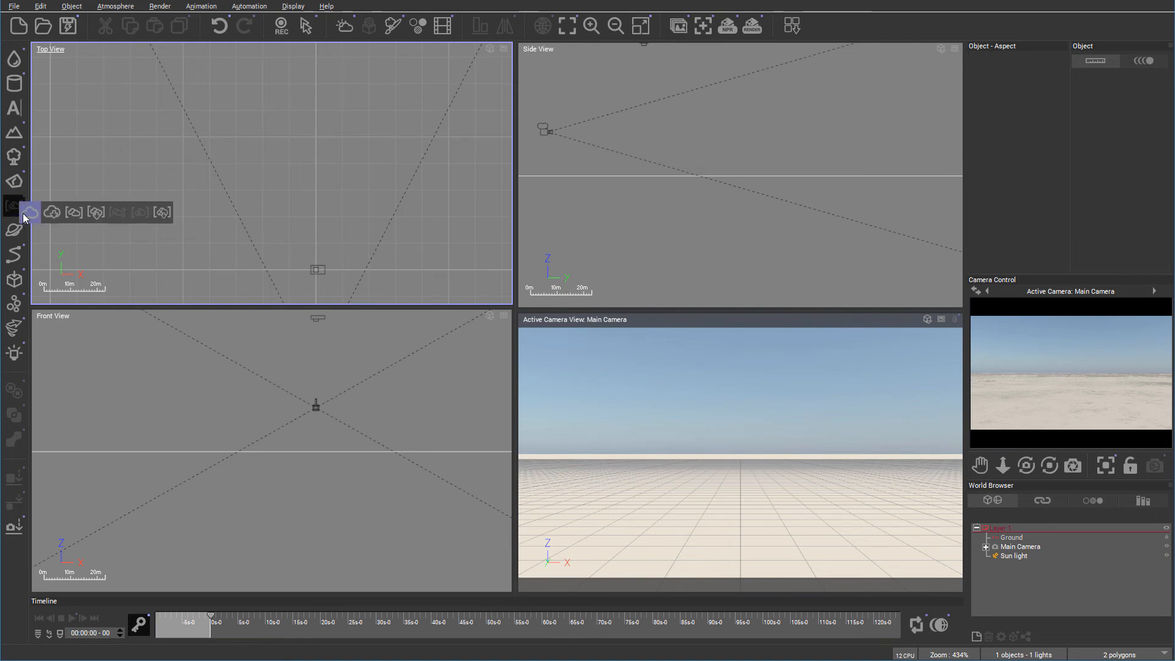
mouse_move(30, 212)
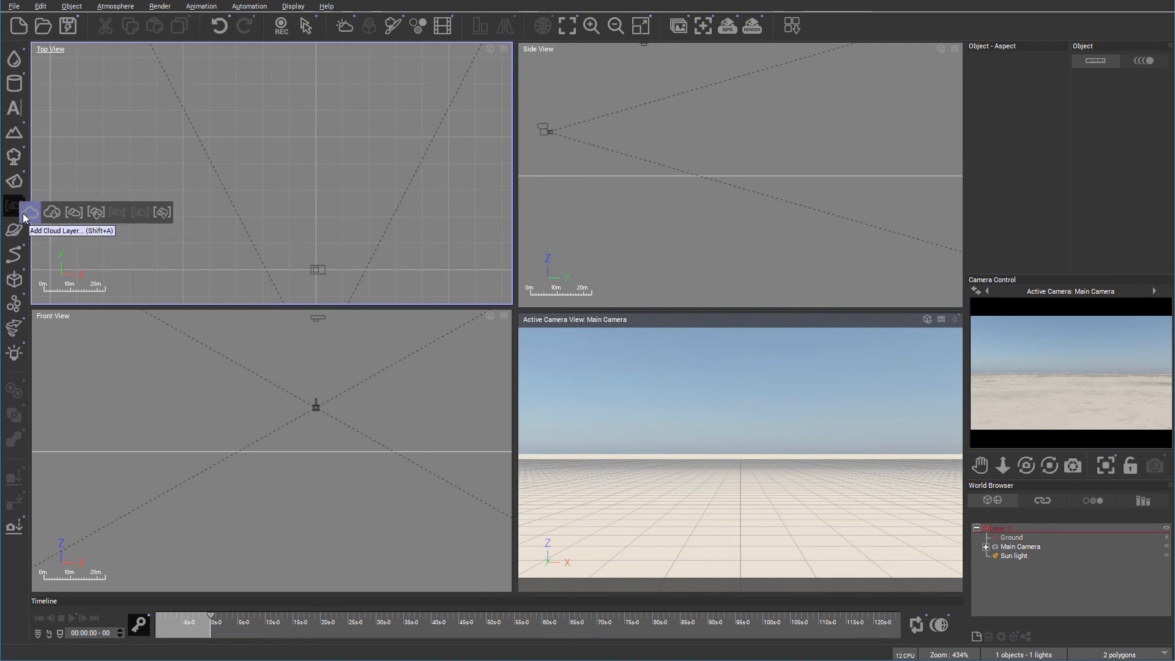
mouse_move(73, 213)
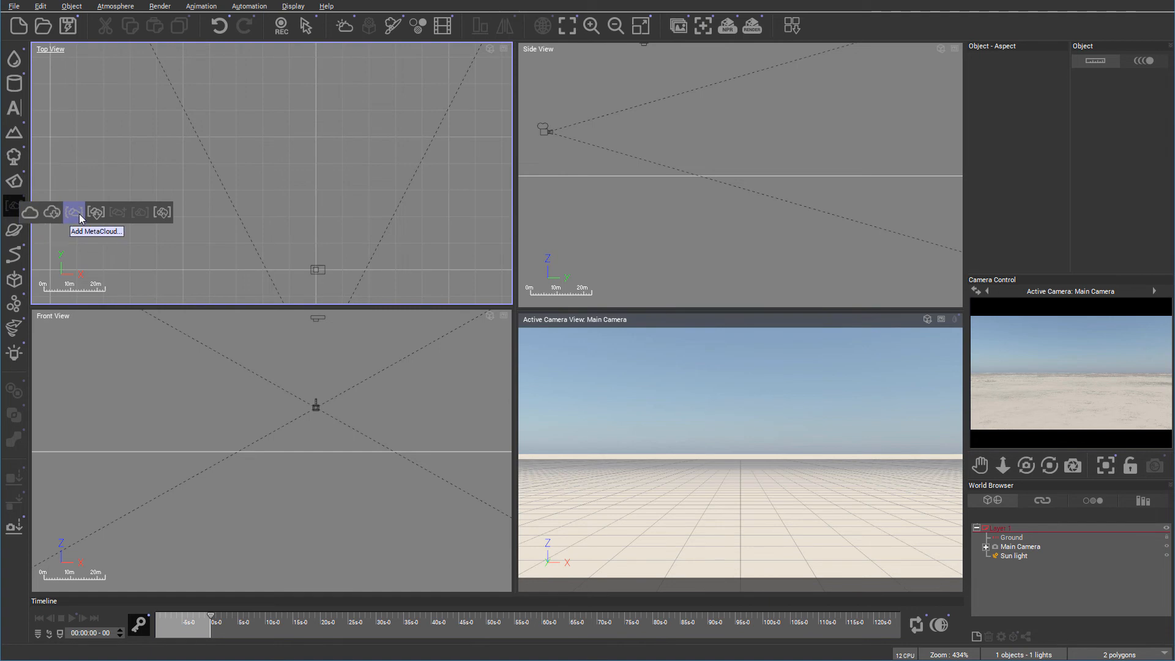
mouse_move(140, 219)
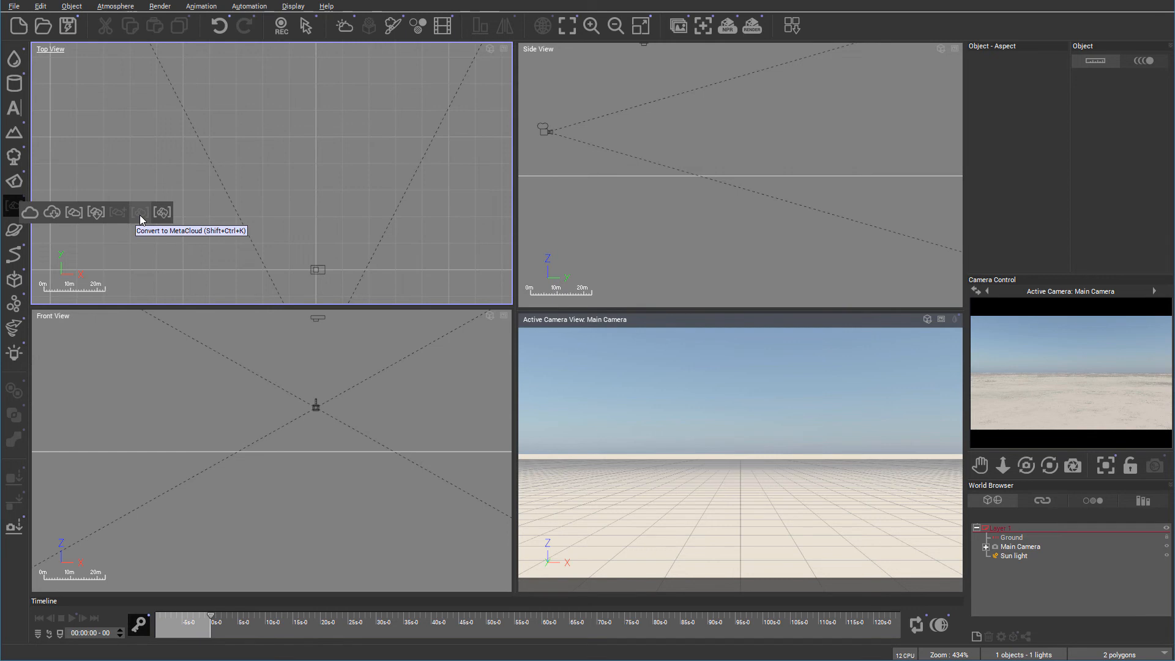
mouse_move(13, 230)
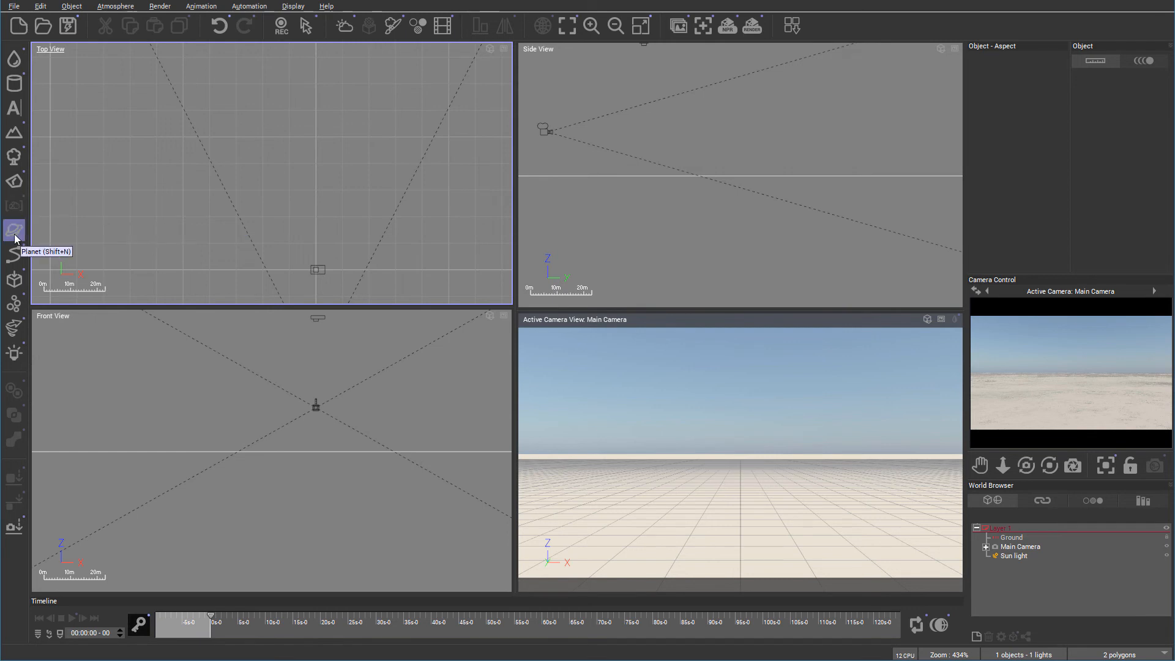
mouse_move(14, 206)
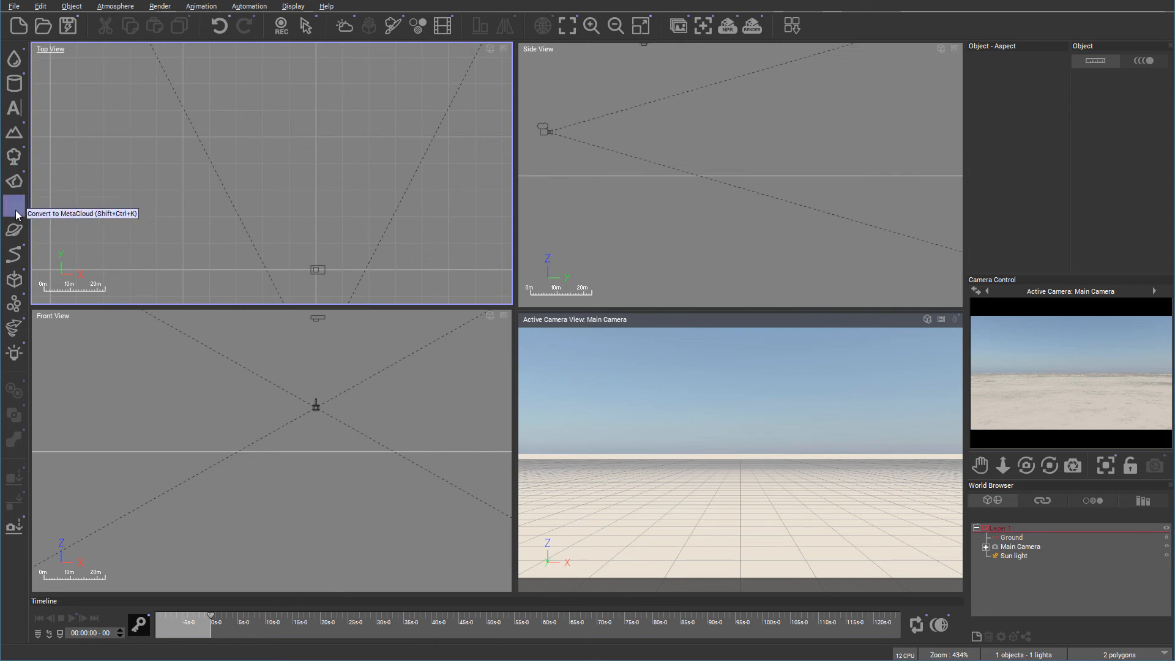
mouse_move(291, 103)
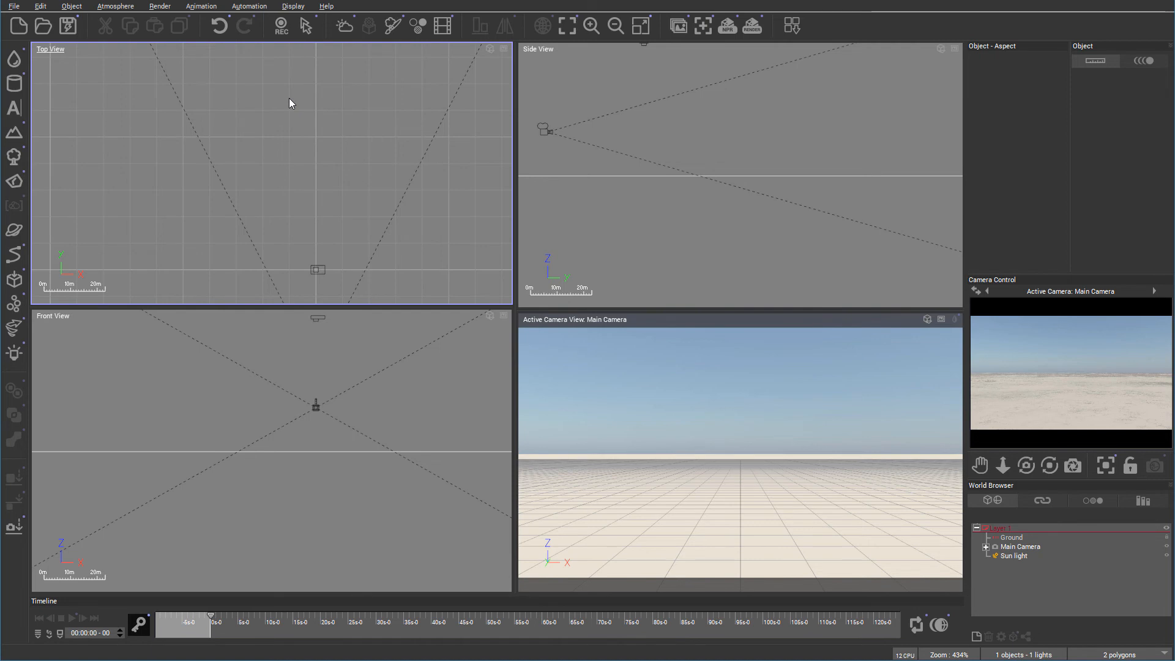
mouse_move(46, 243)
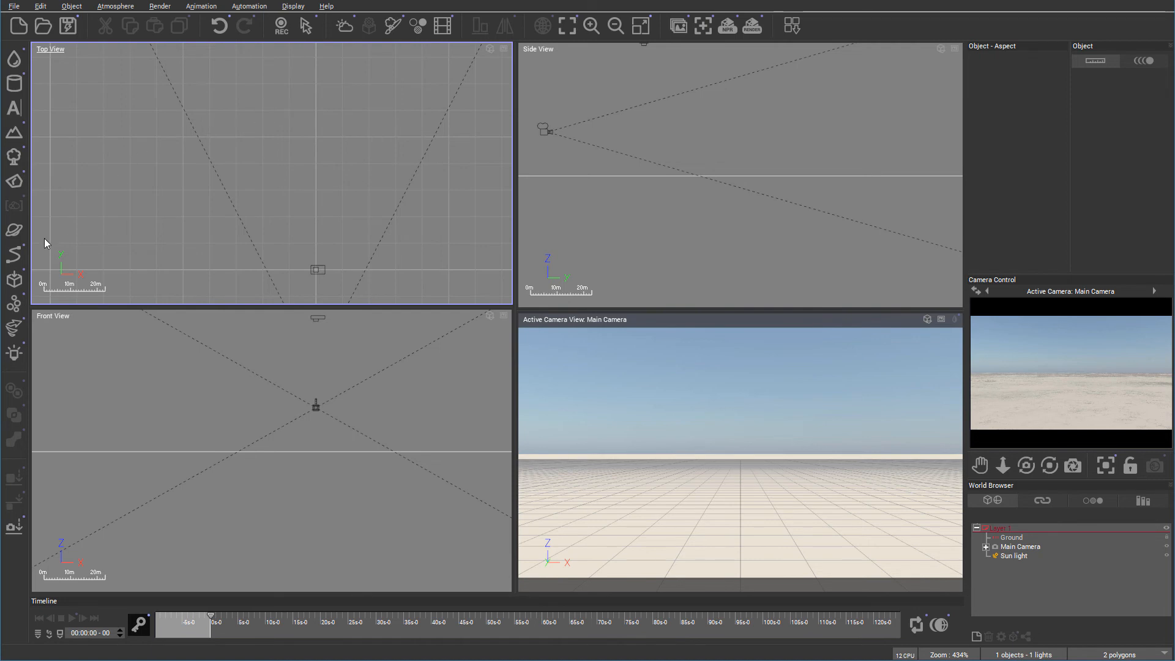
mouse_move(13, 229)
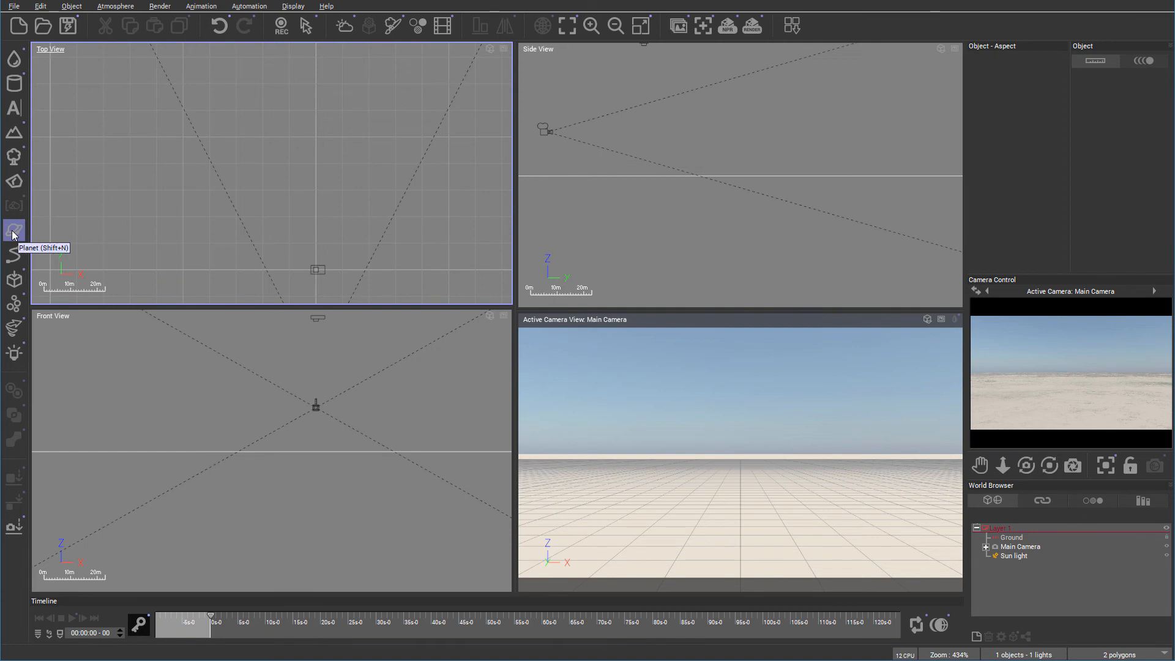
mouse_move(116, 211)
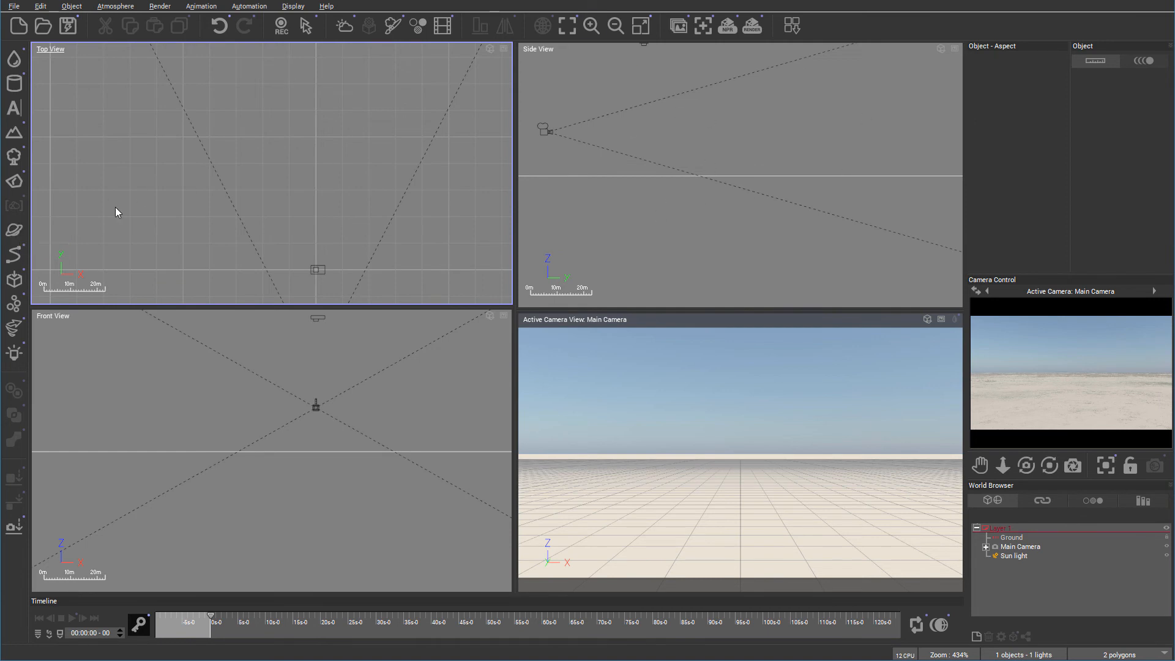
mouse_move(14, 254)
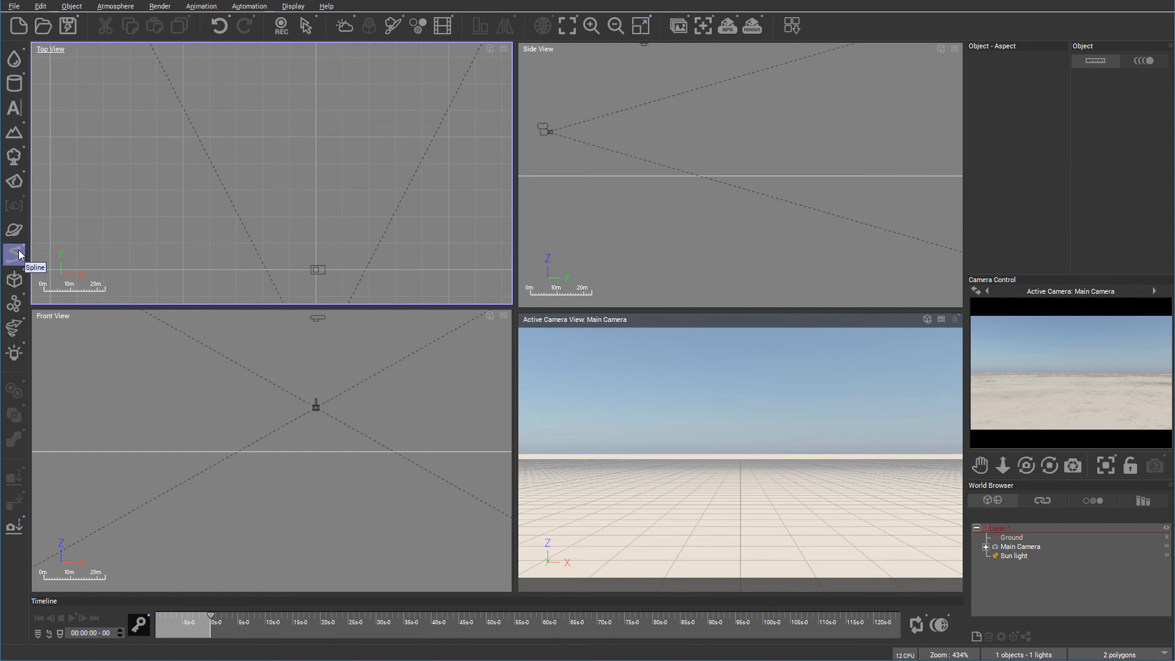
mouse_move(16, 255)
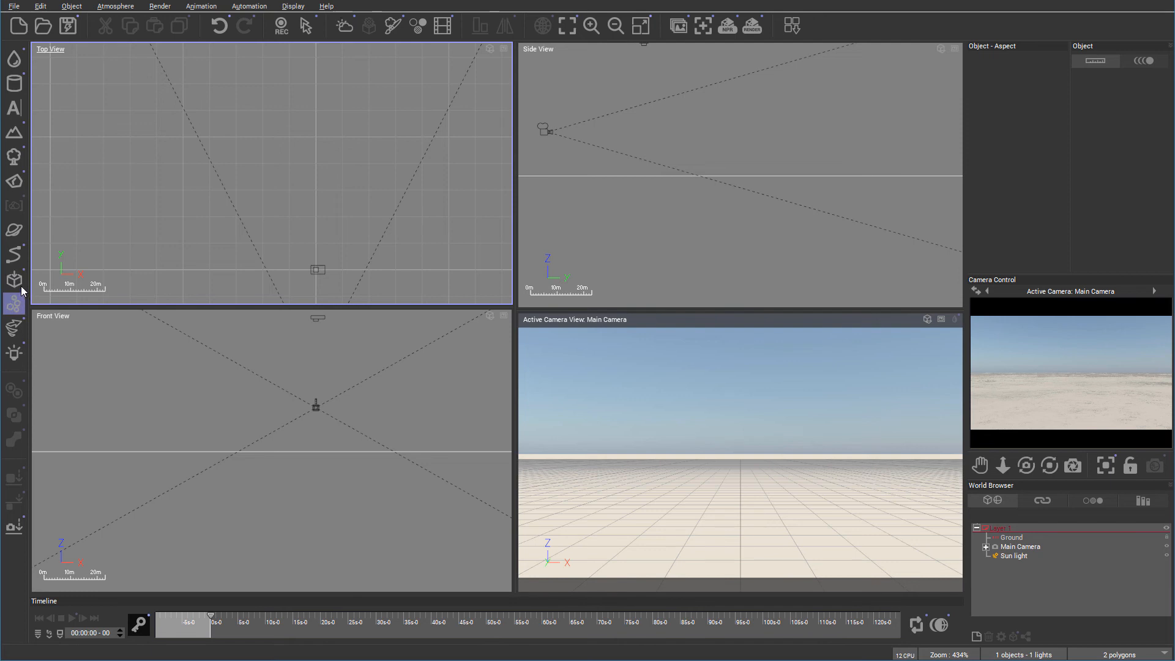
click(14, 279)
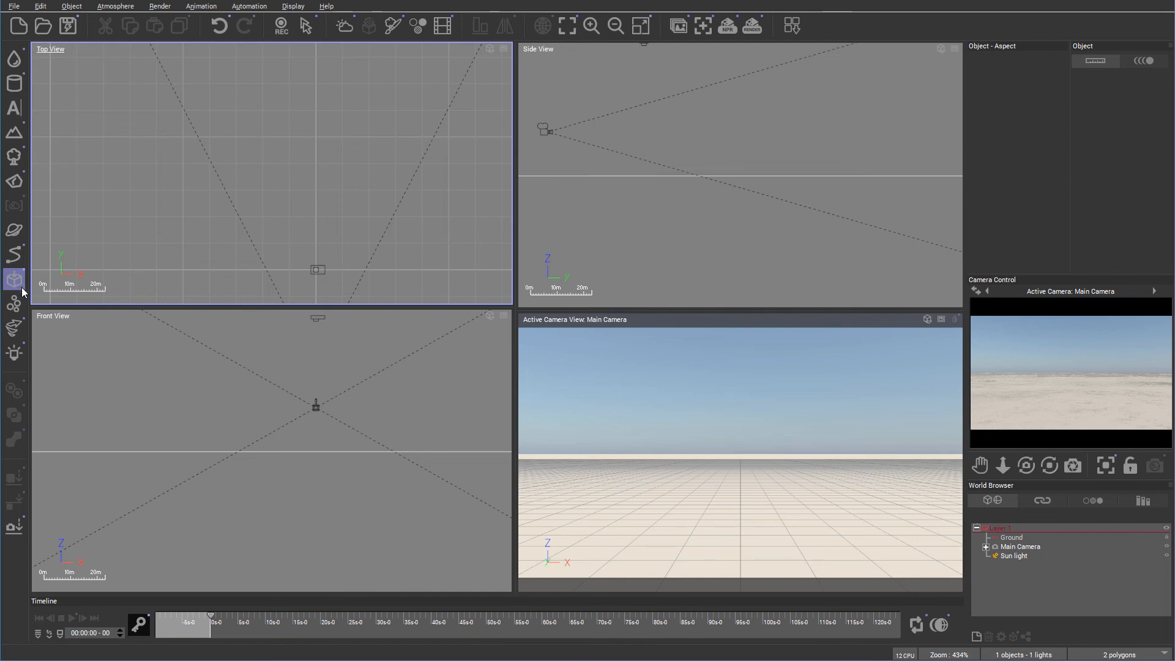
click(13, 304)
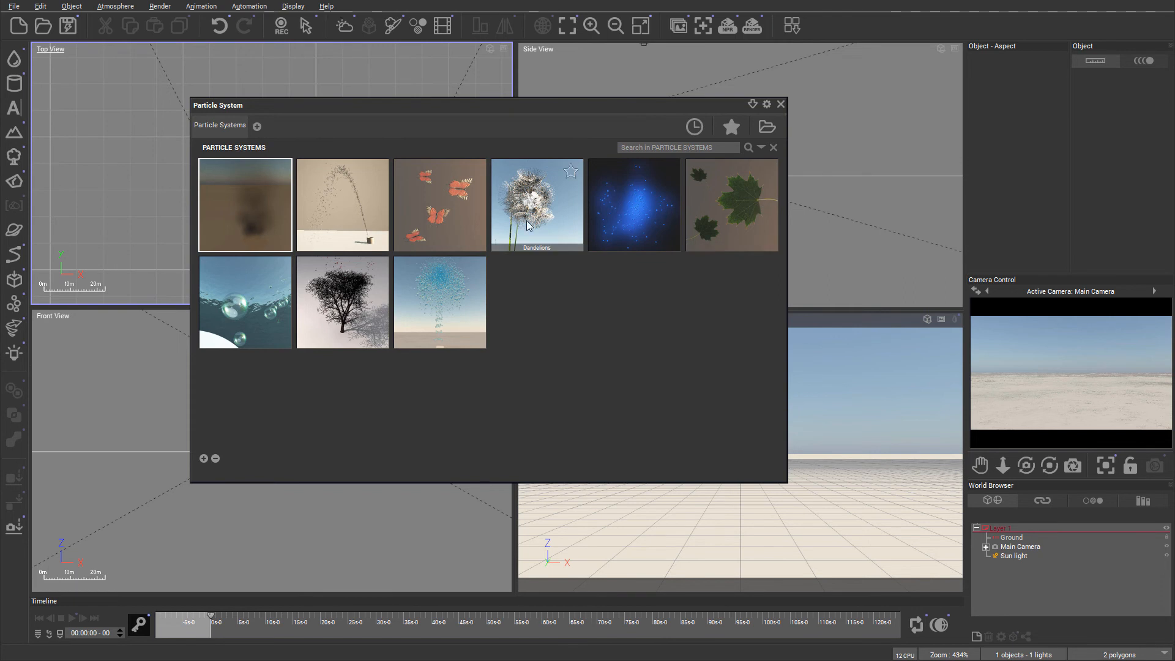
mouse_move(537, 205)
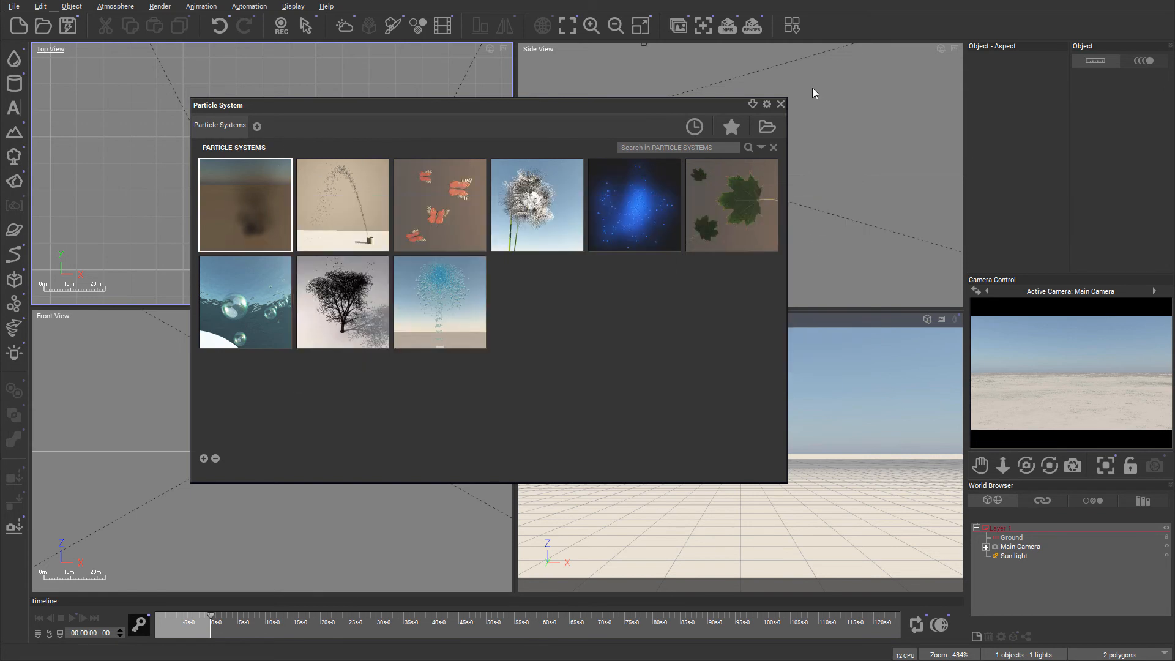
click(781, 103)
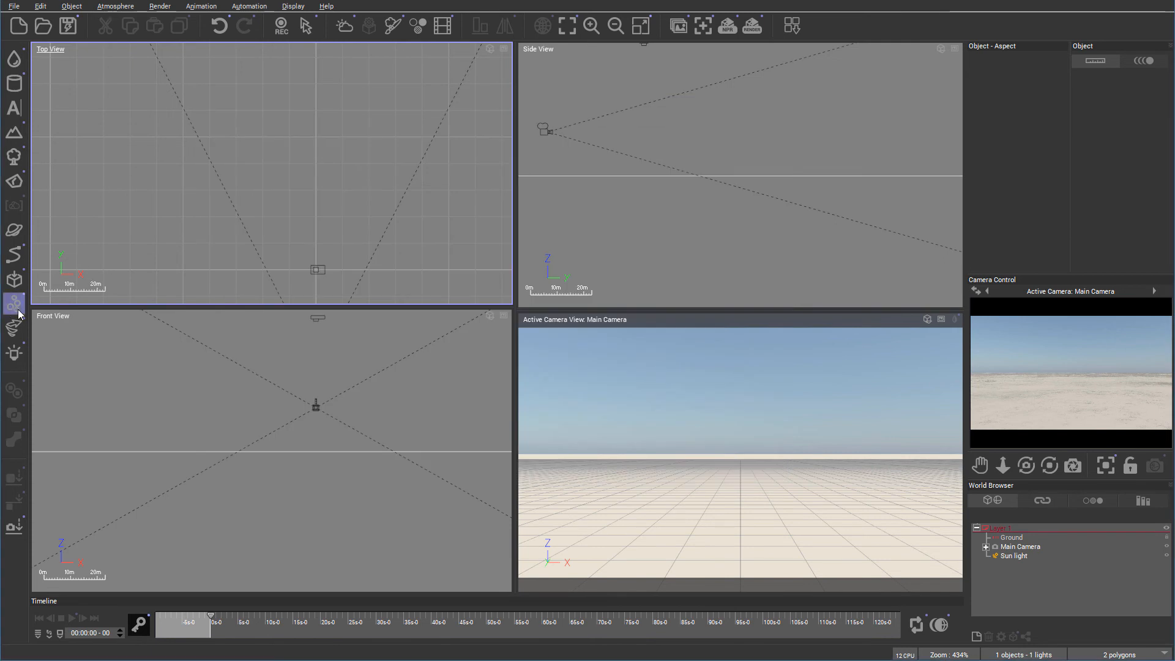
mouse_move(14, 328)
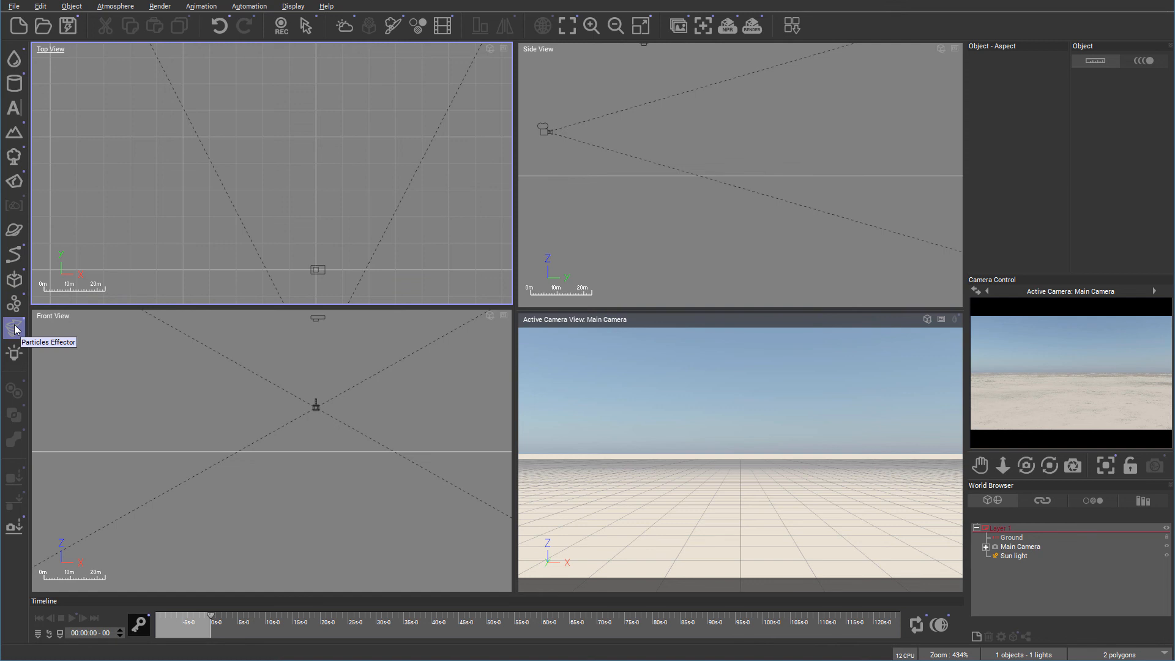
mouse_move(13, 330)
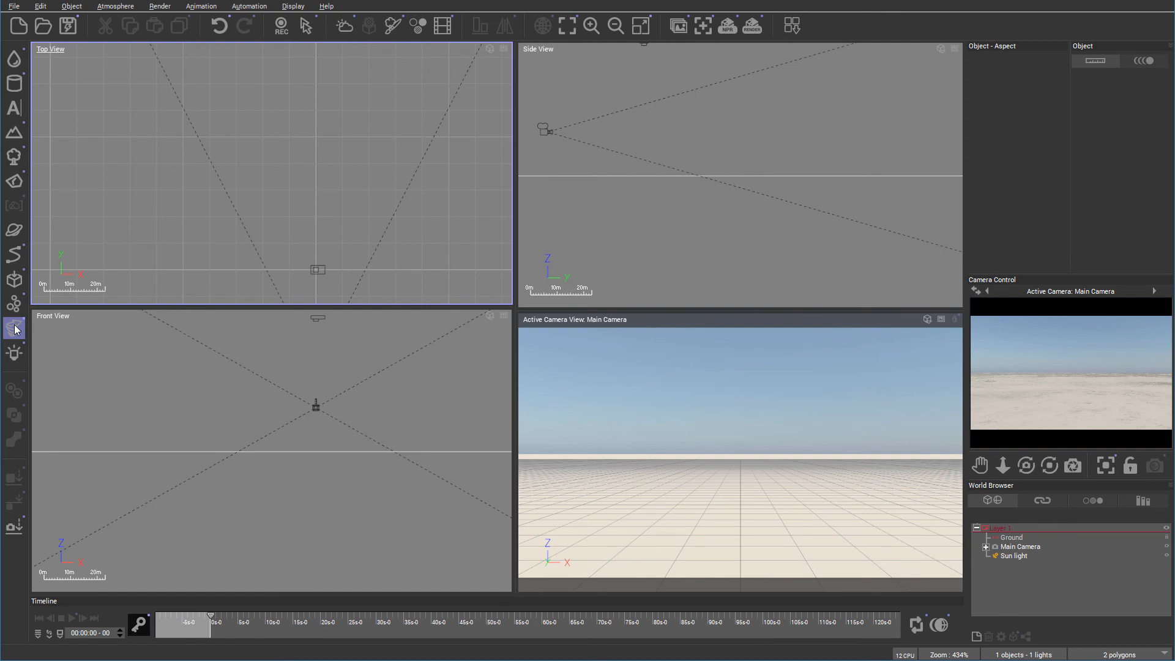
click(13, 353)
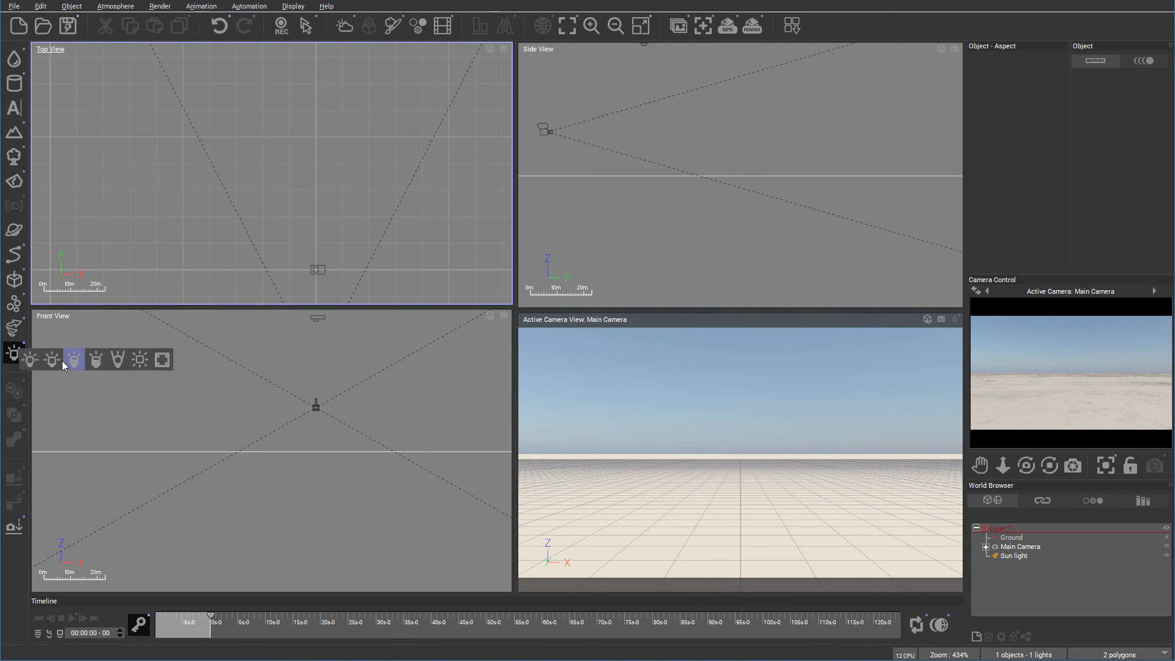
mouse_move(96, 359)
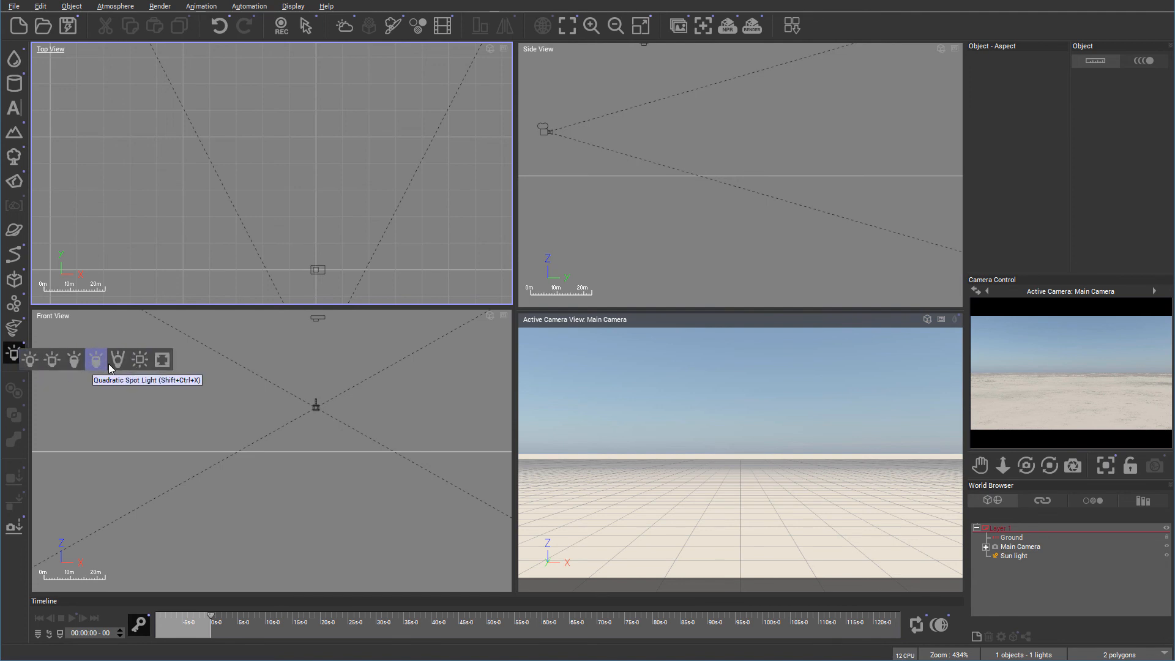
mouse_move(162, 359)
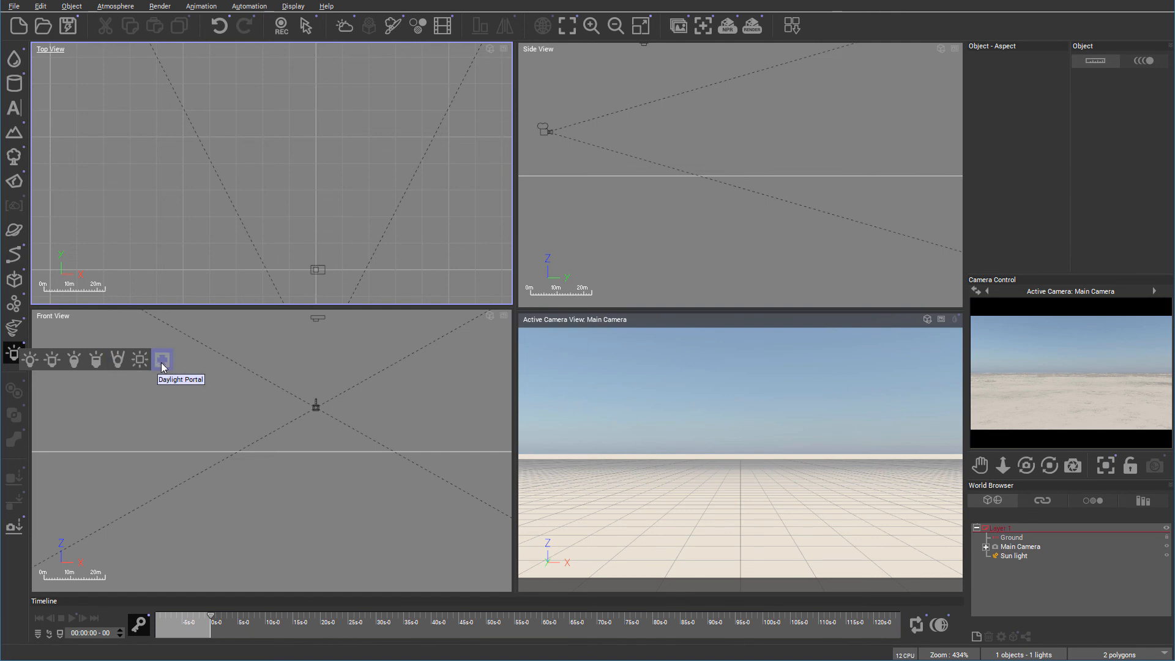
mouse_move(200, 367)
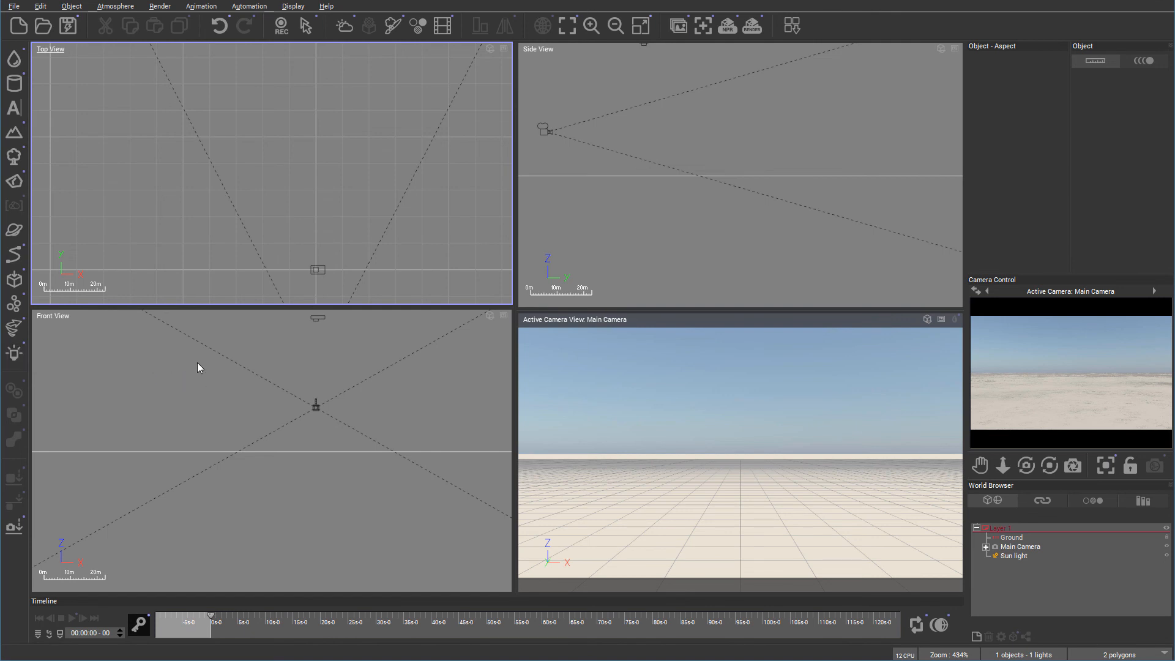
mouse_move(14, 421)
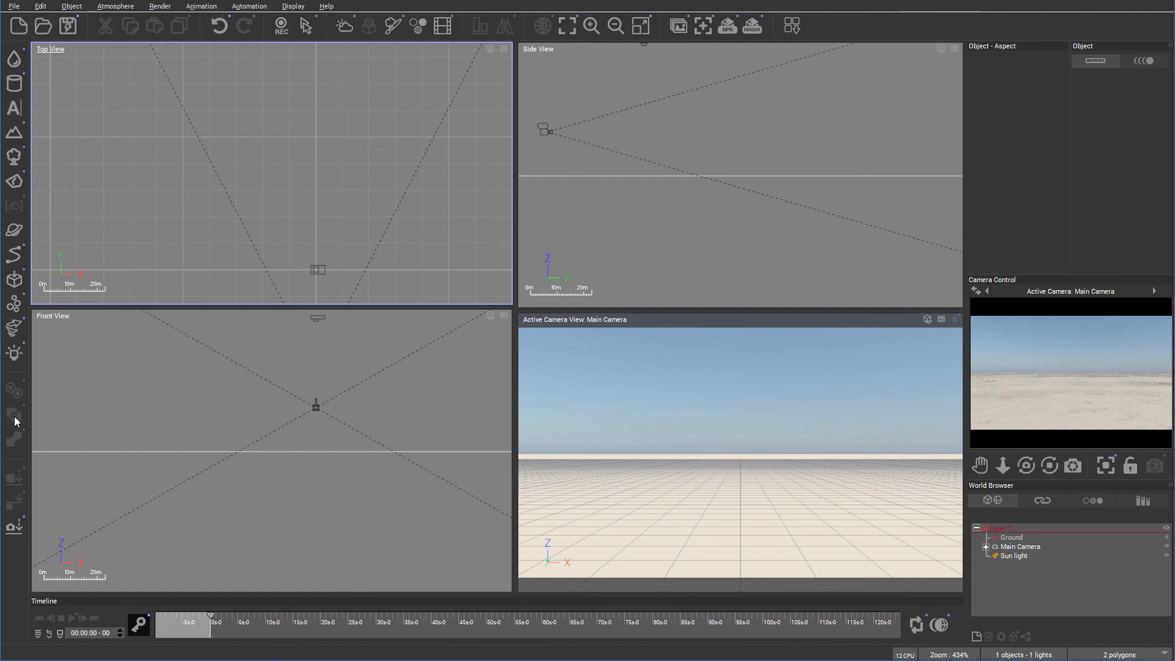
mouse_move(13, 468)
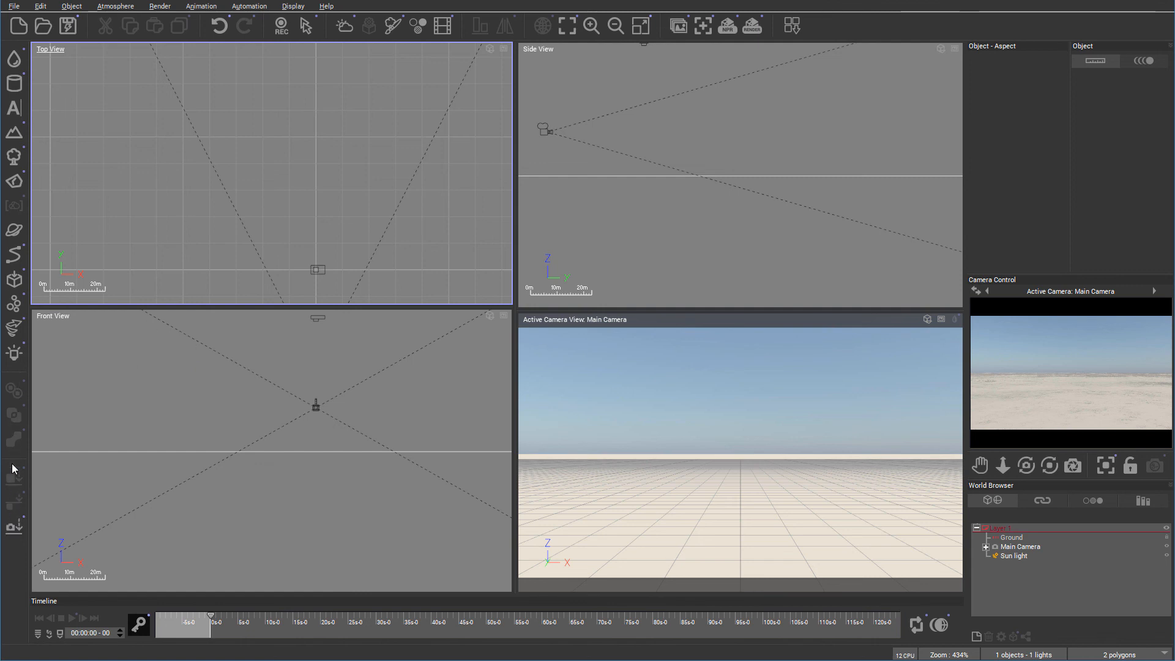
- Create two spheres, Sphere and Sphere2, from the Primitives flyout
click(14, 82)
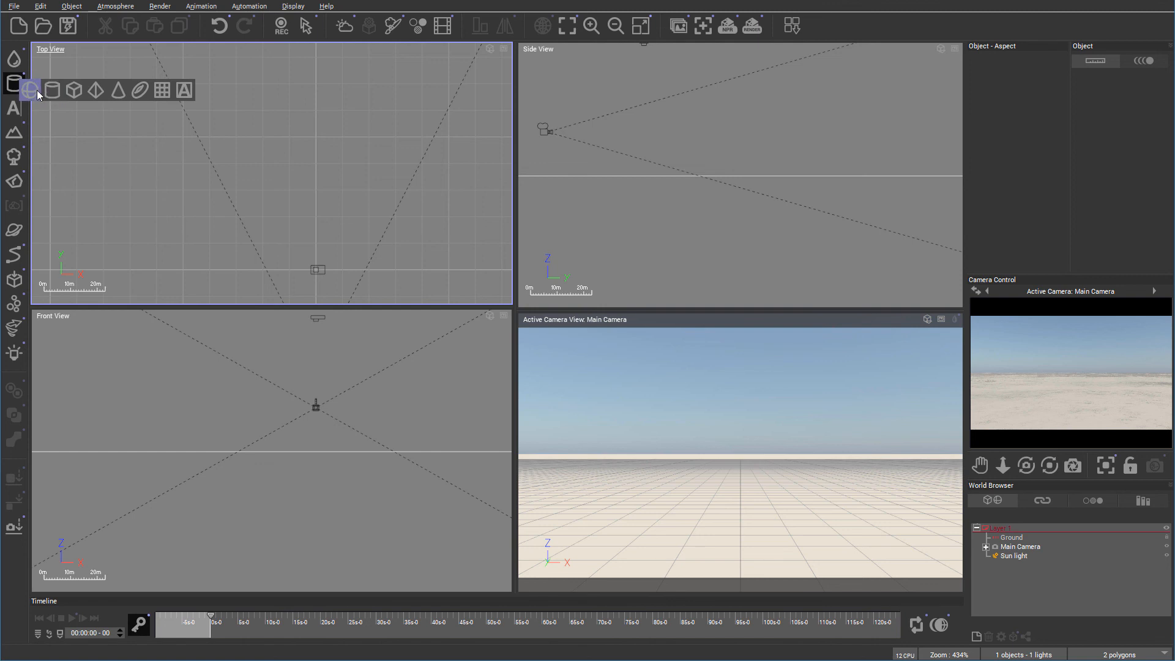
click(31, 90)
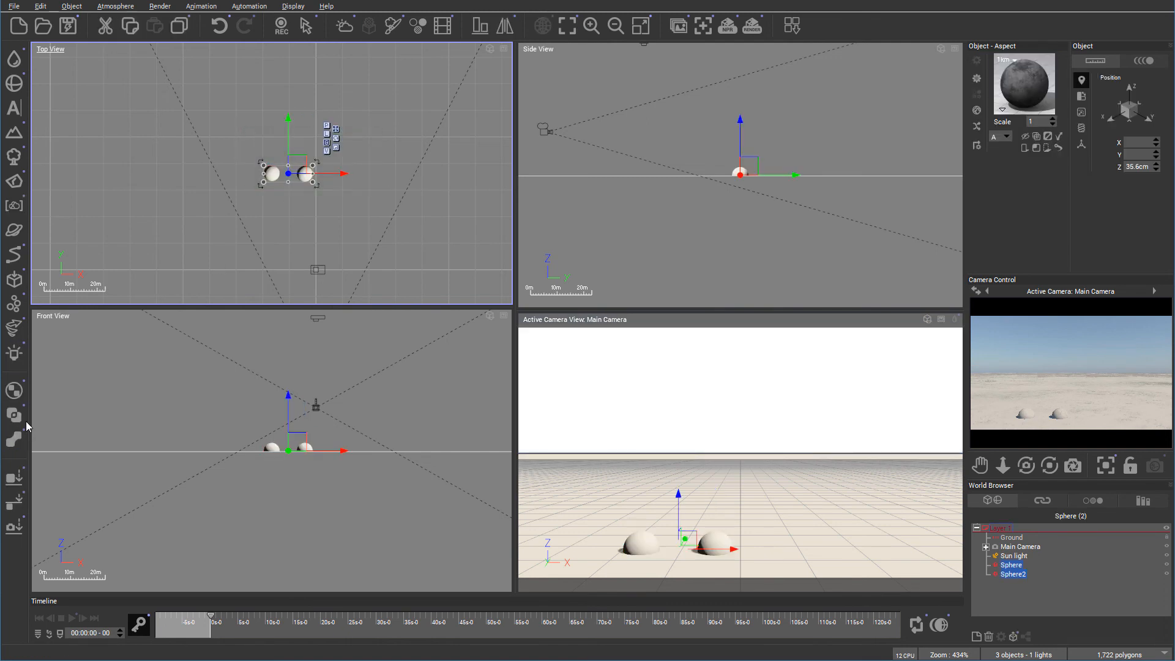
mouse_move(13, 390)
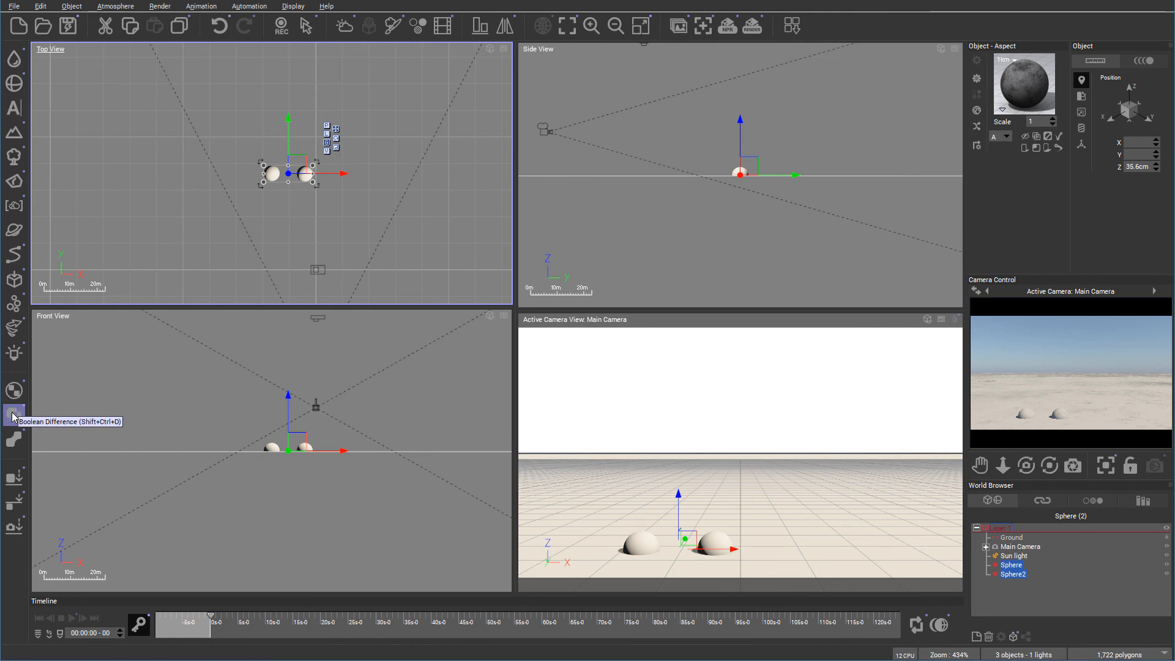
click(13, 413)
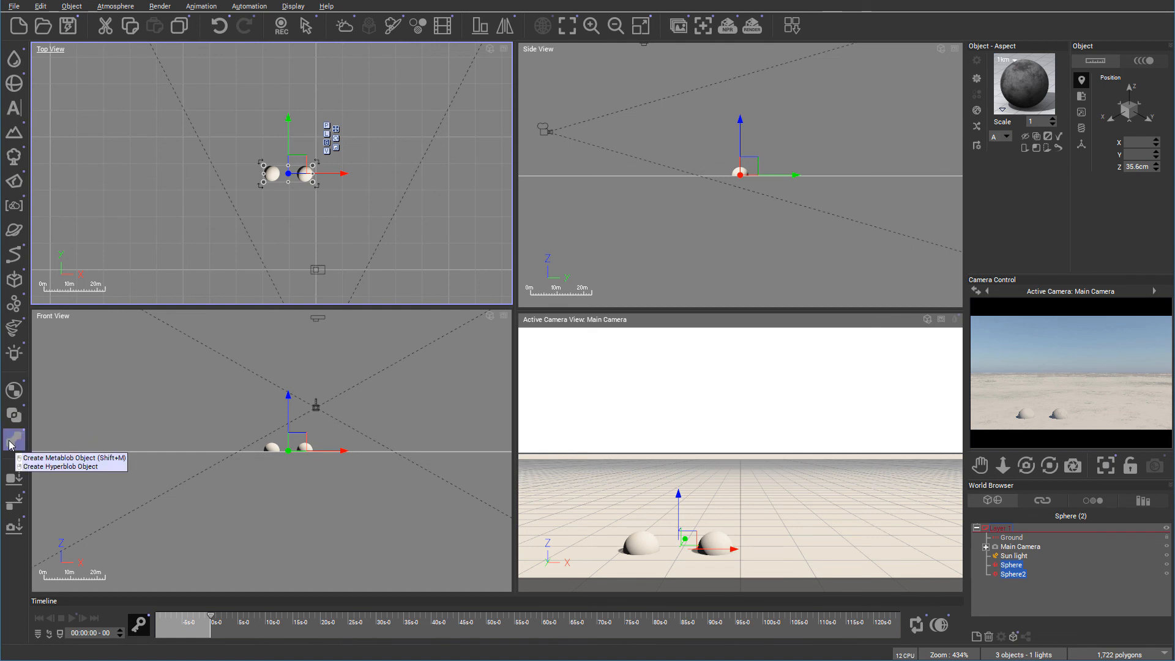
mouse_move(11, 437)
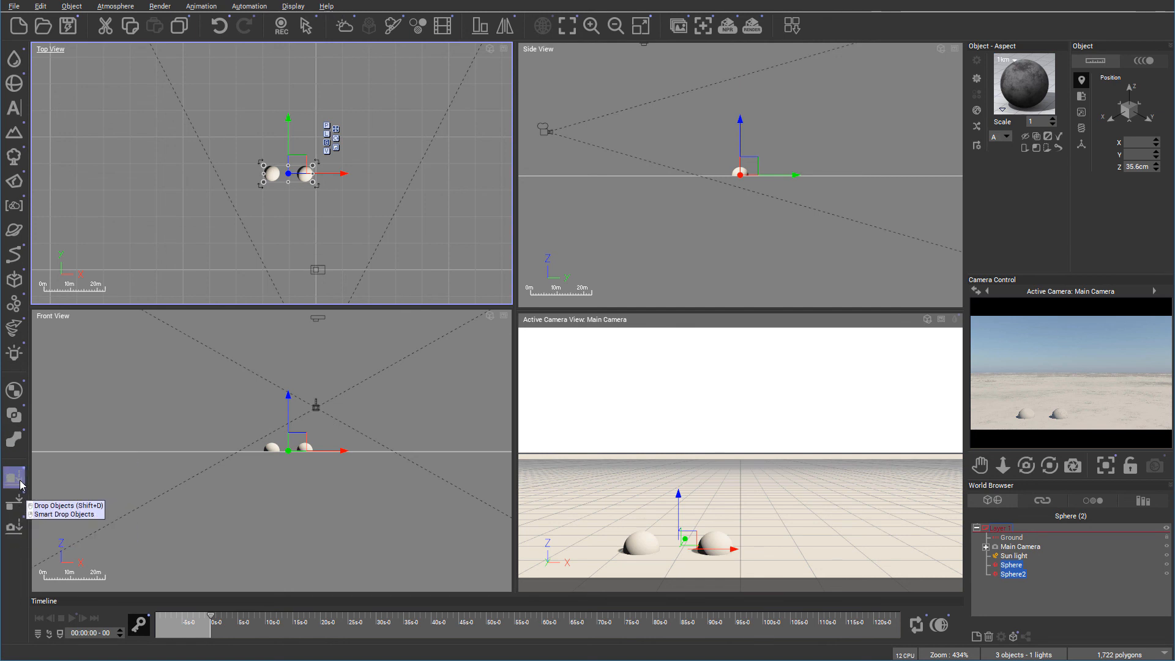
mouse_move(13, 502)
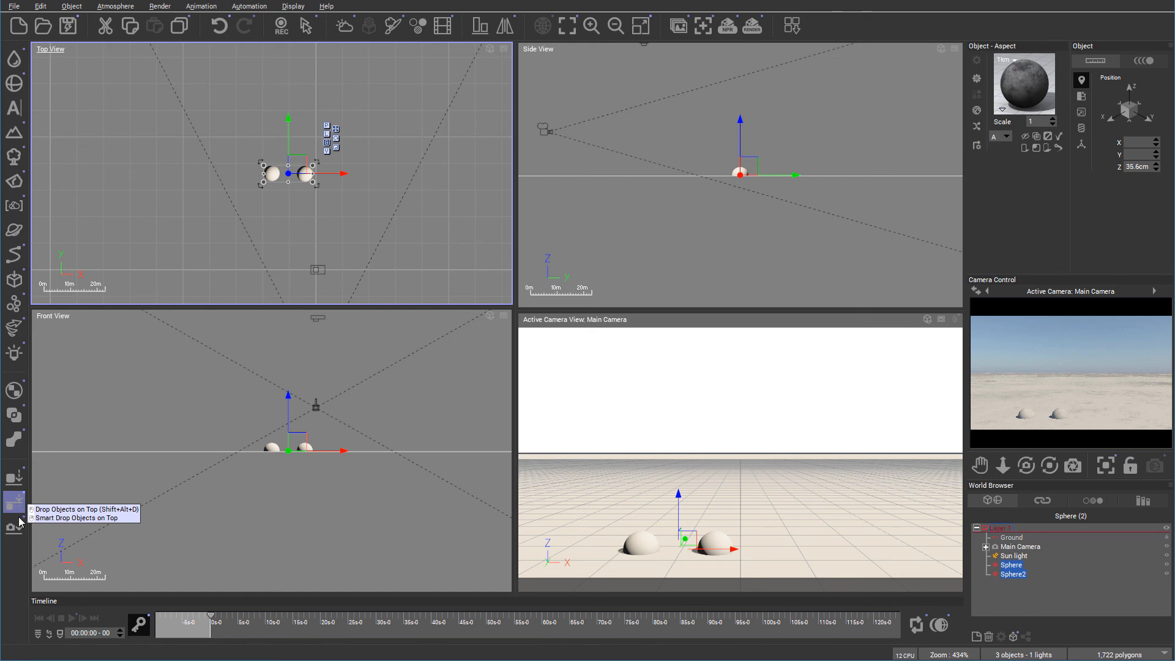
mouse_move(14, 527)
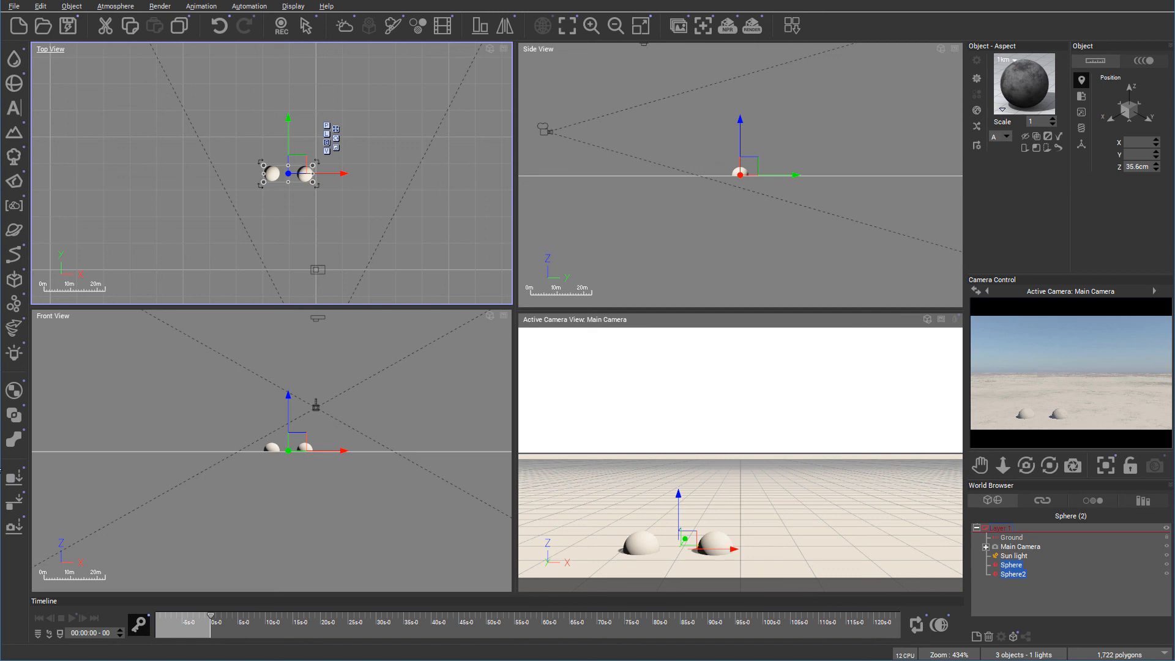
mouse_move(32, 467)
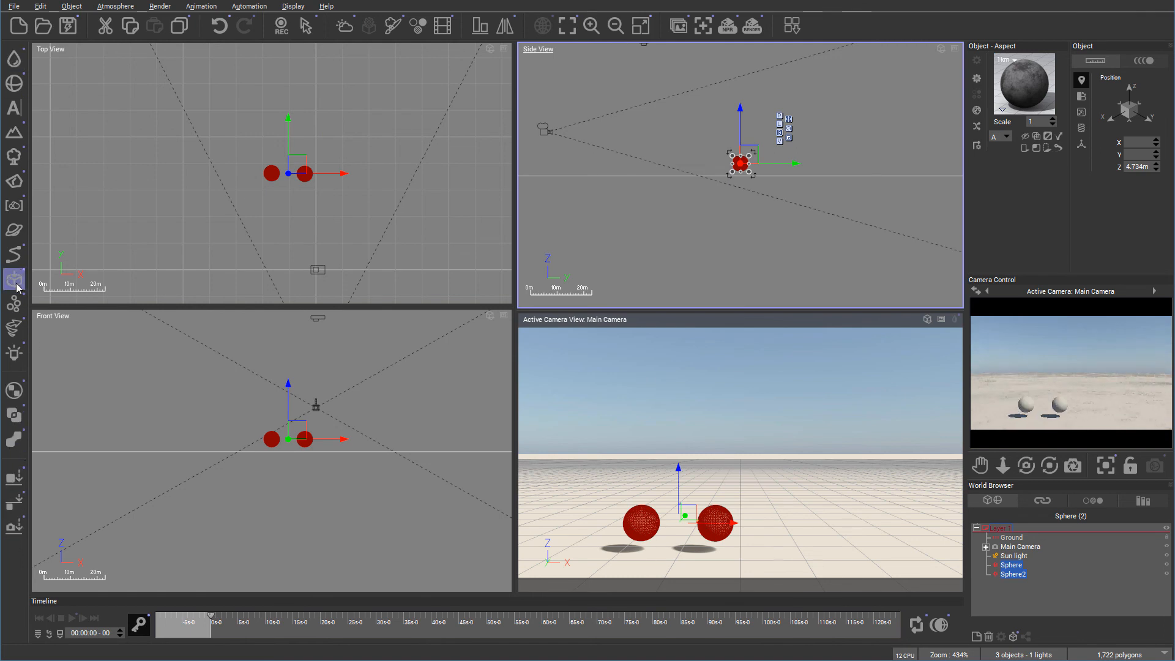
mouse_move(13, 80)
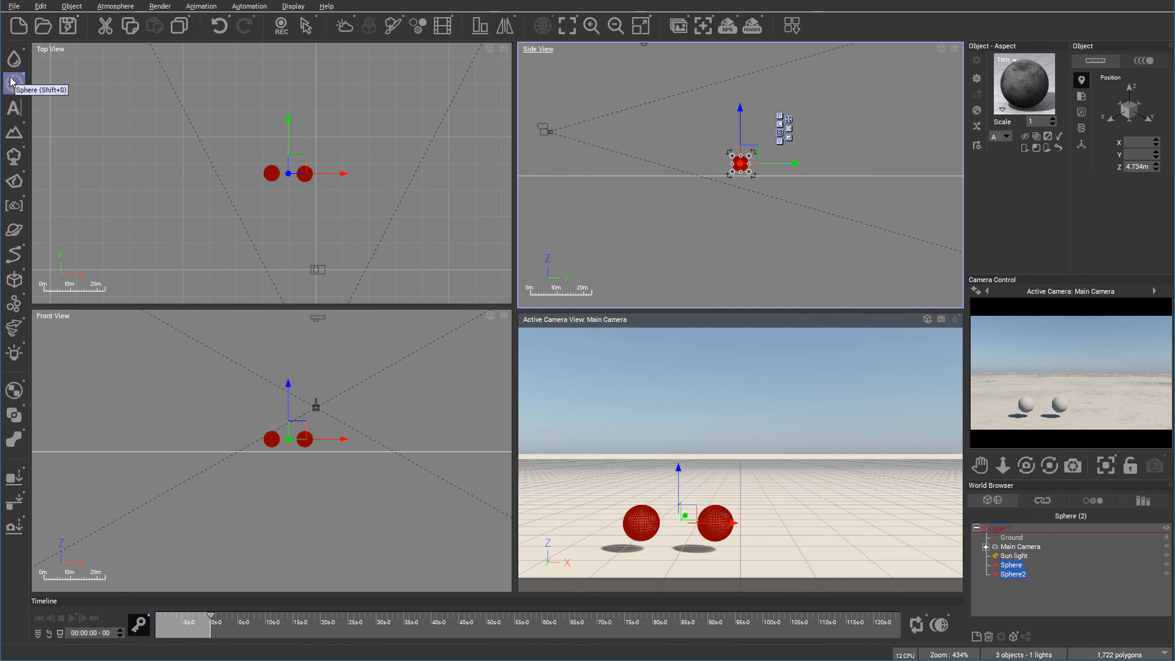
mouse_move(14, 133)
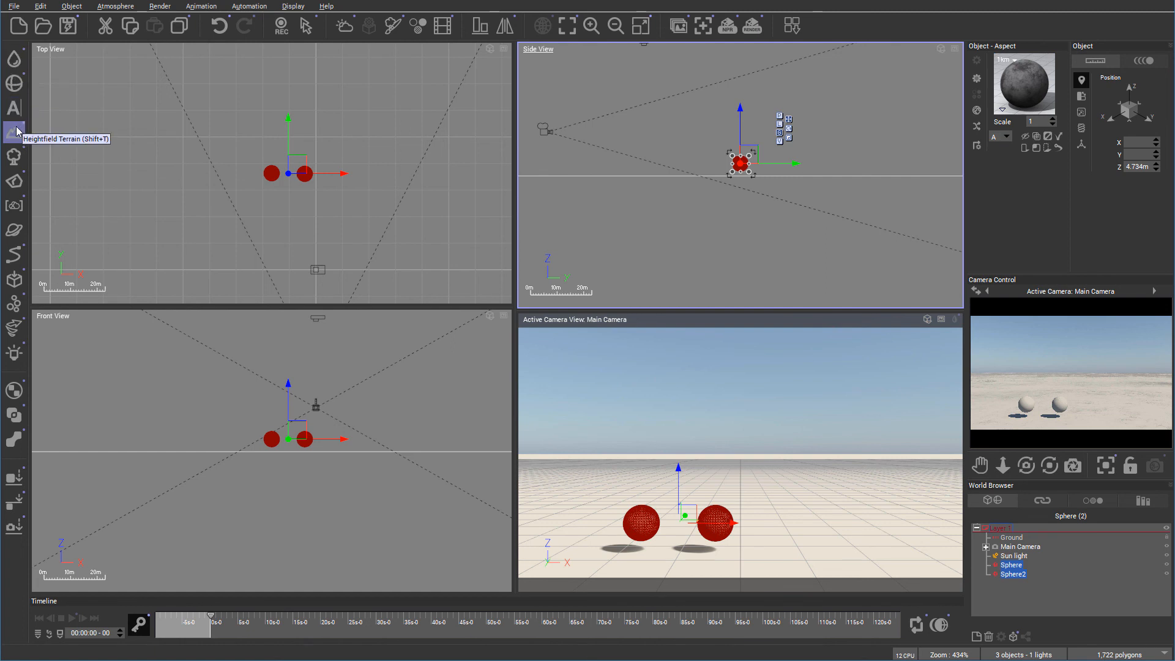
mouse_move(14, 111)
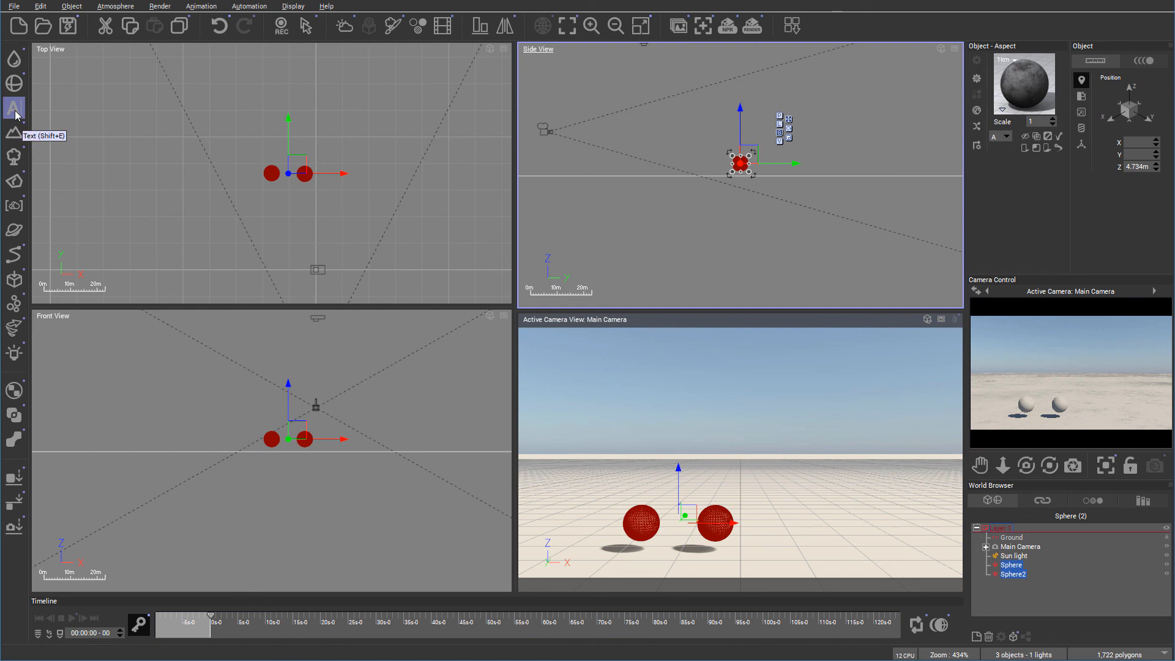
mouse_move(29, 144)
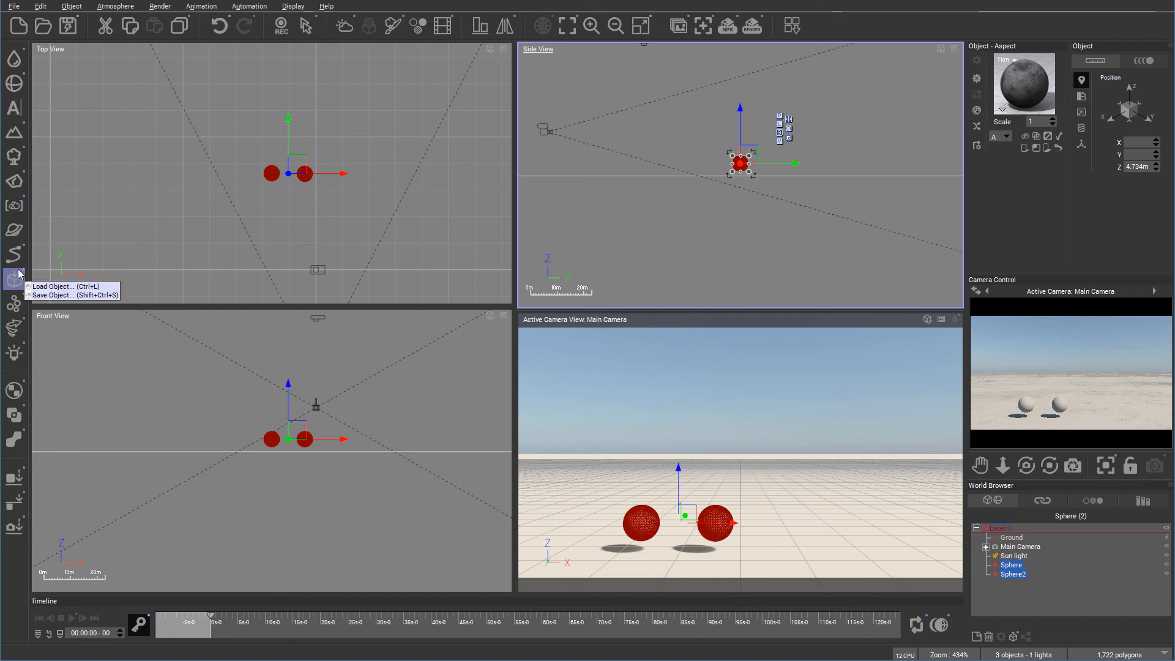
mouse_move(183, 218)
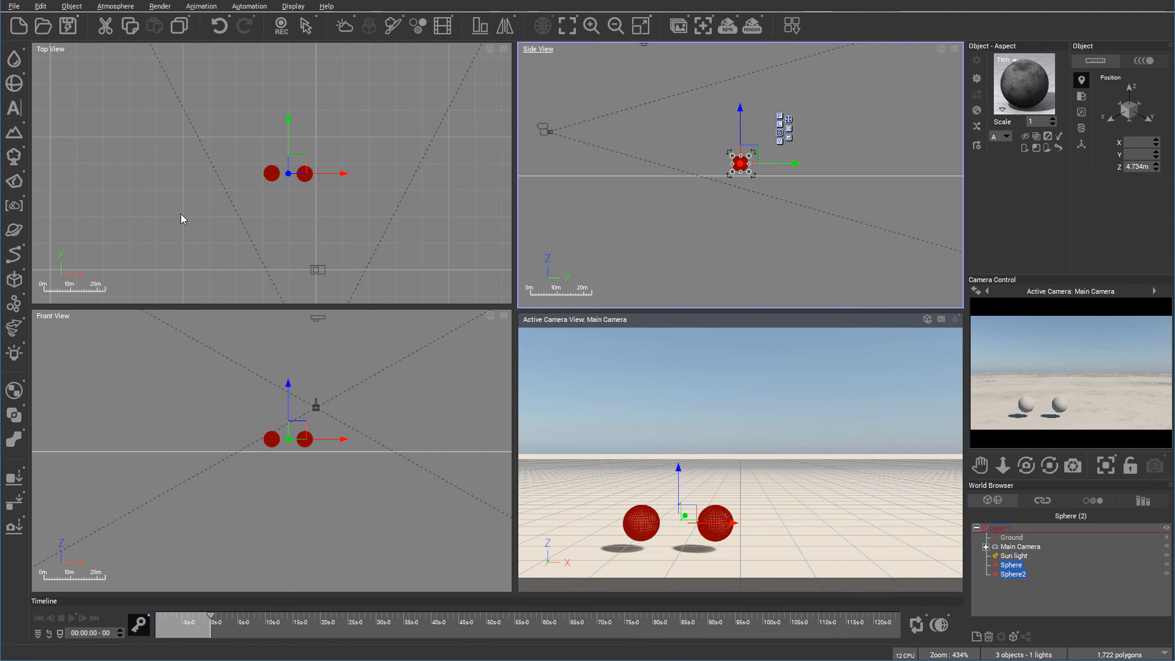